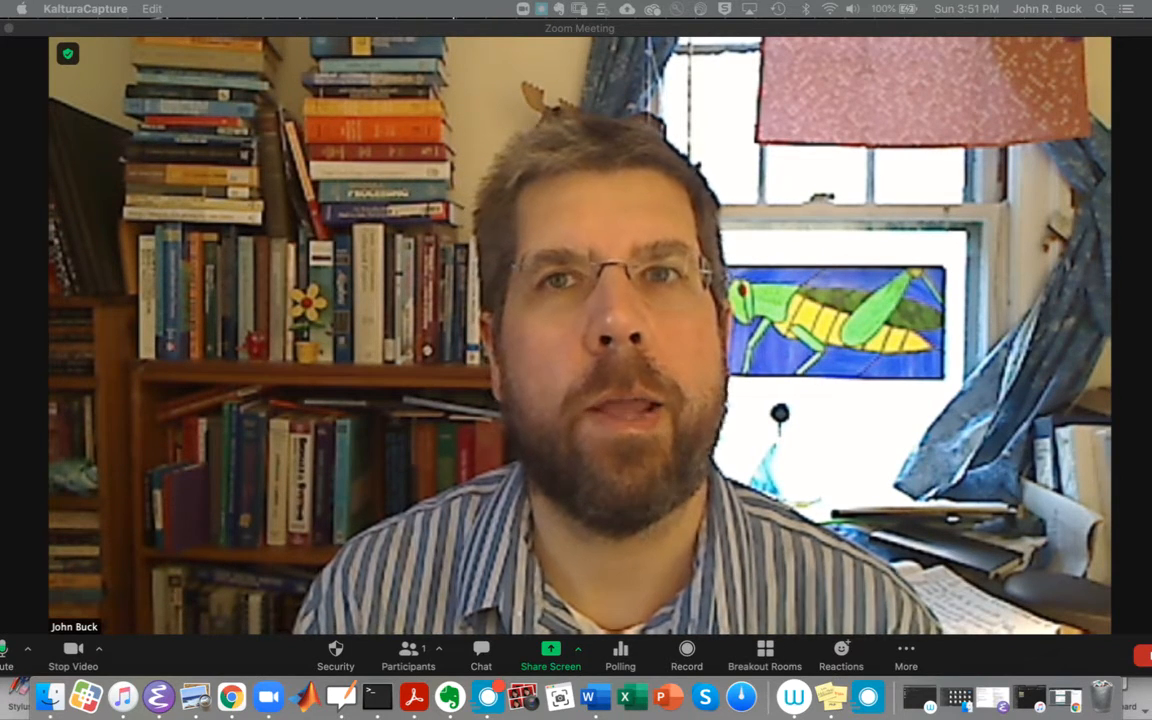
# Step: Share the desktop with the Zoom meeting from the meeting toolbar
pyautogui.click(551, 655)
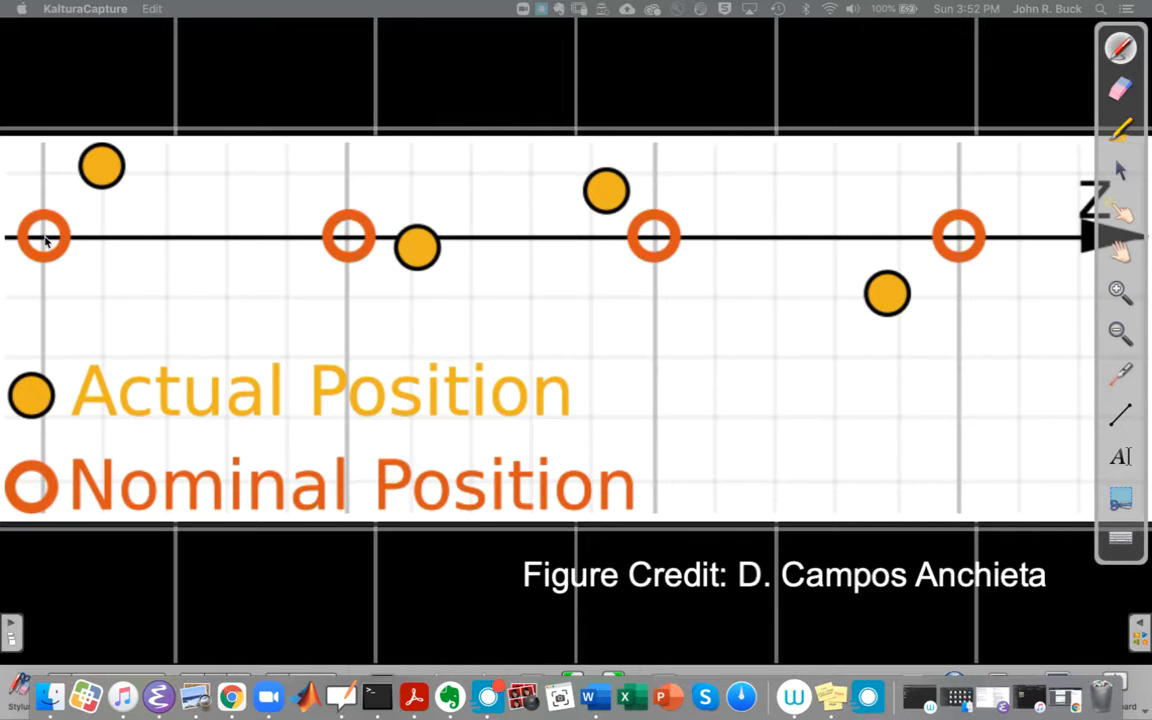
pyautogui.moveTo(315, 218)
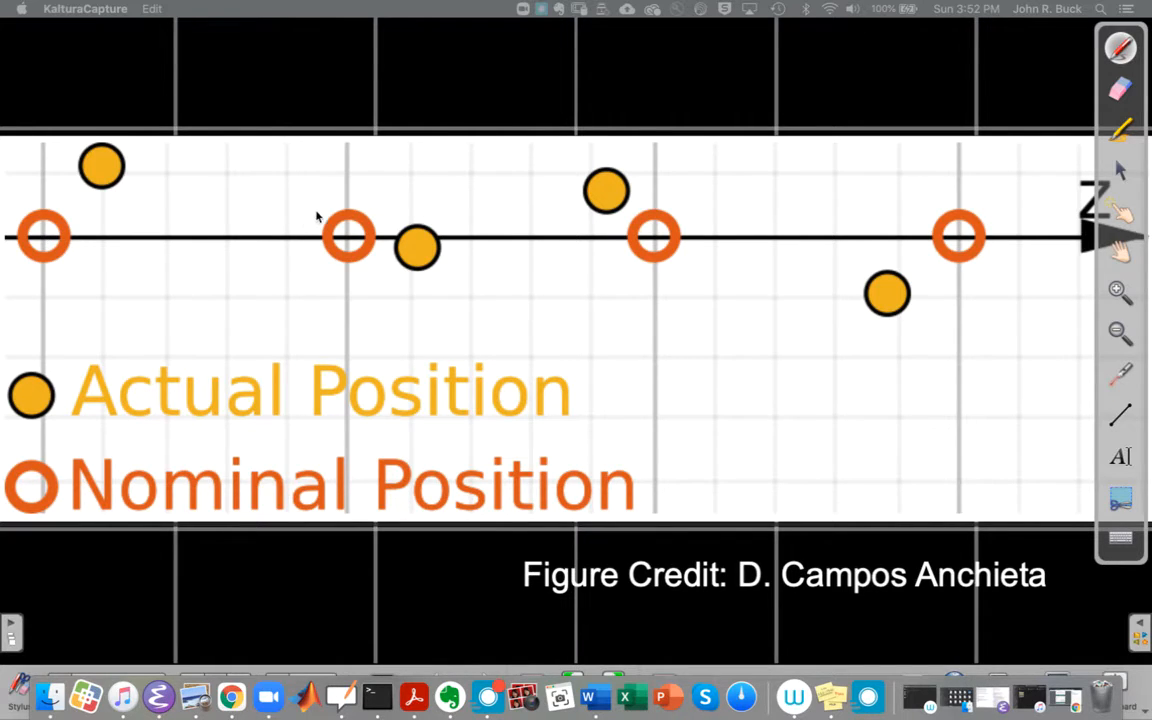
pyautogui.moveTo(950, 245)
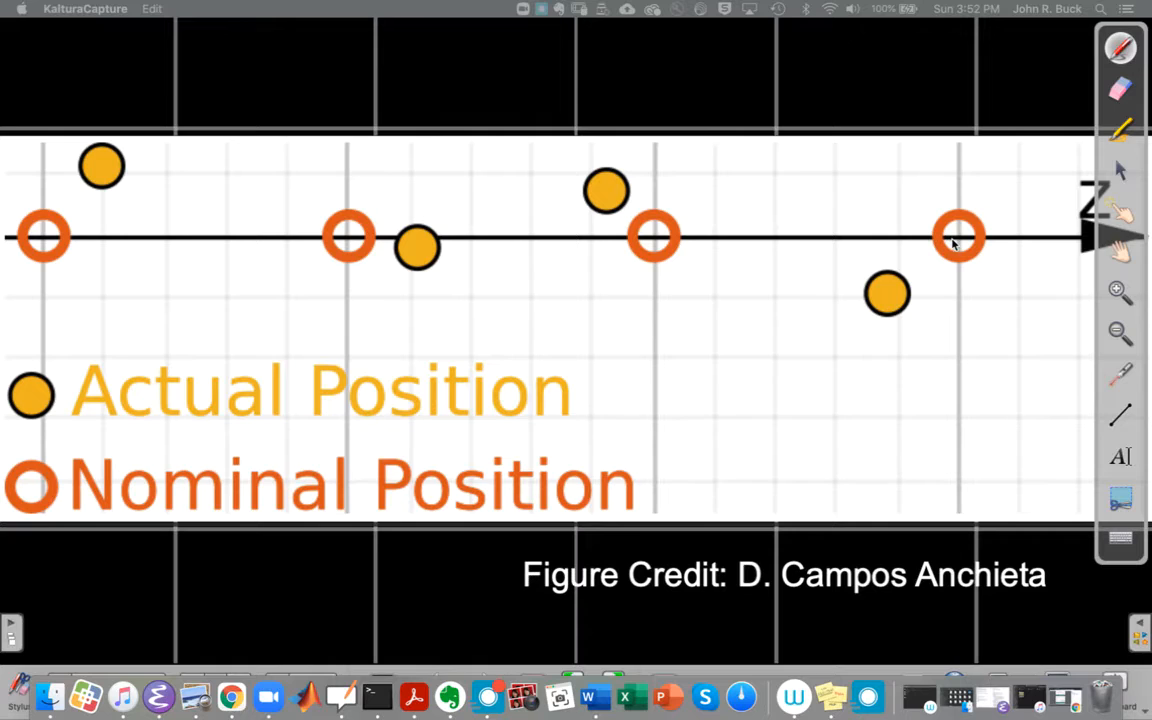
pyautogui.moveTo(325, 262)
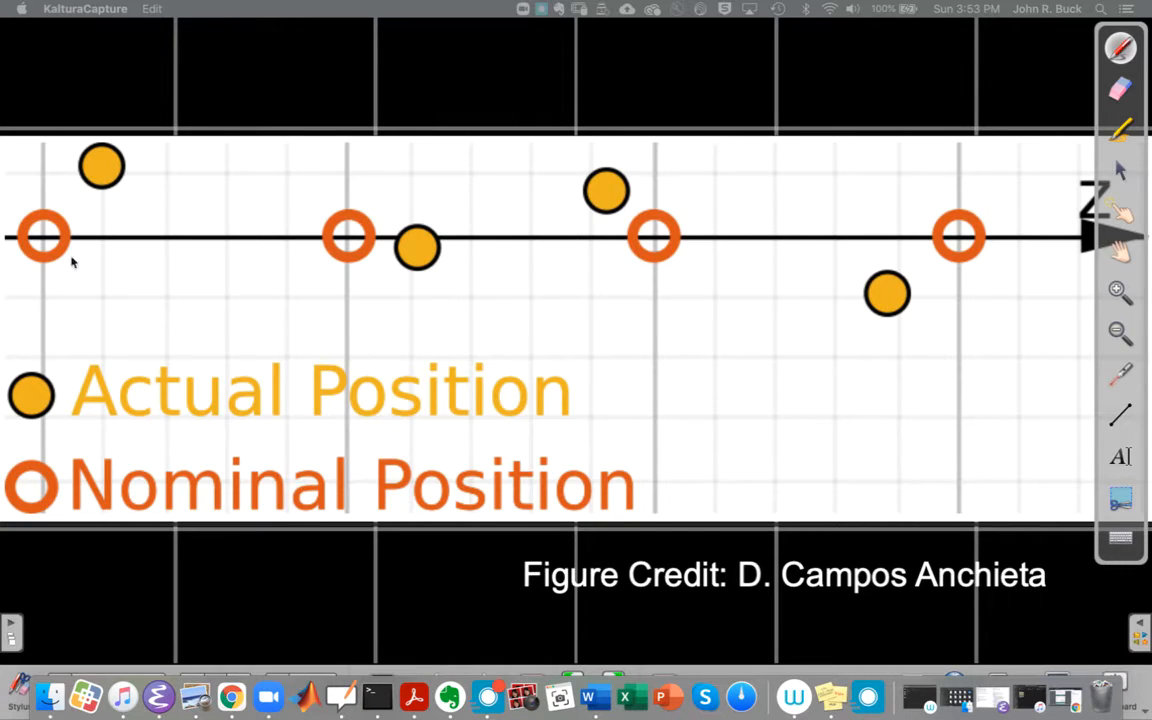
pyautogui.moveTo(455, 245)
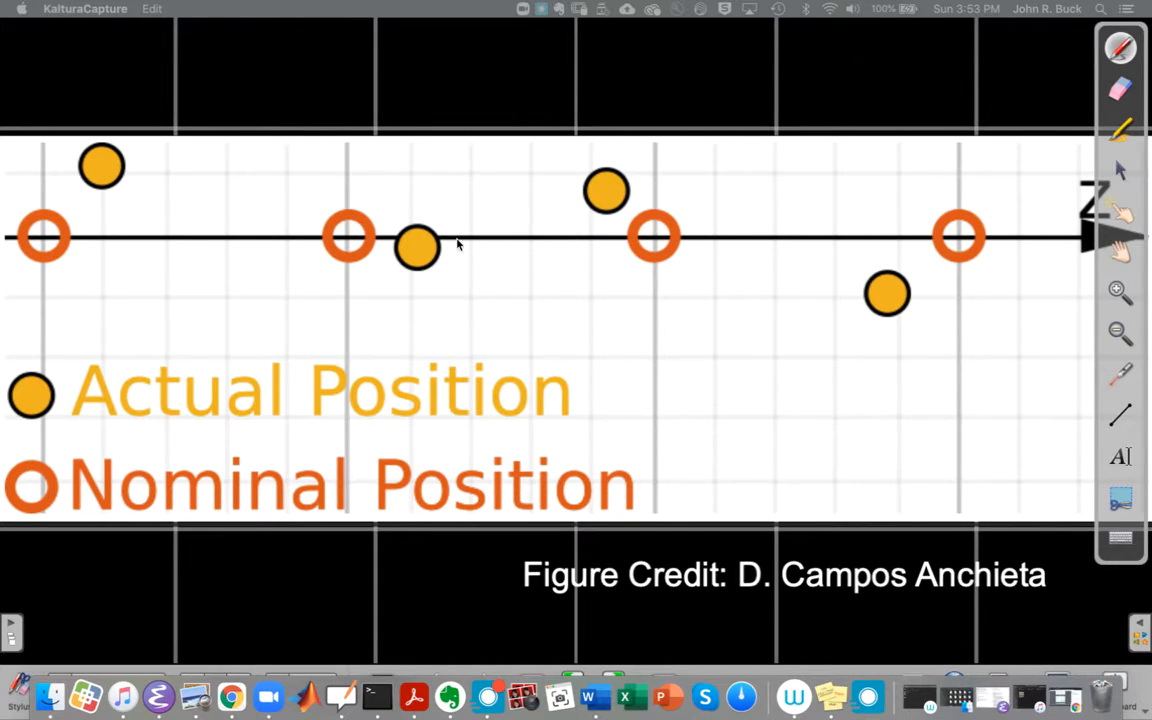
pyautogui.moveTo(888, 313)
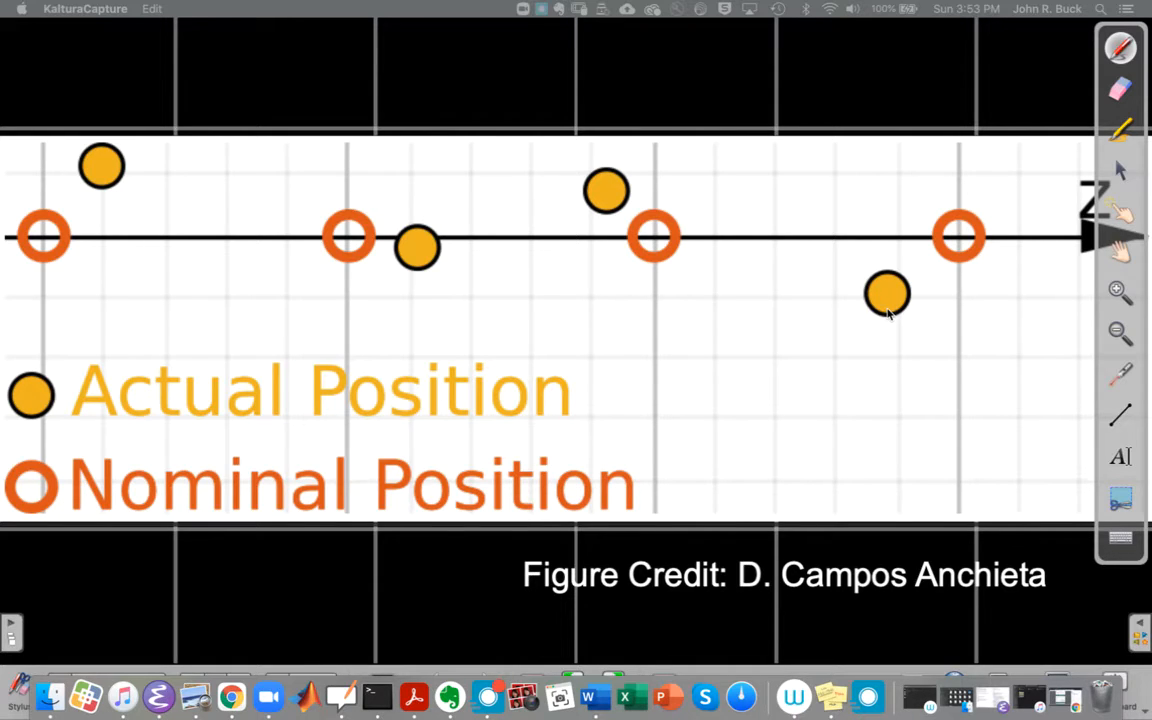
pyautogui.moveTo(1060, 143)
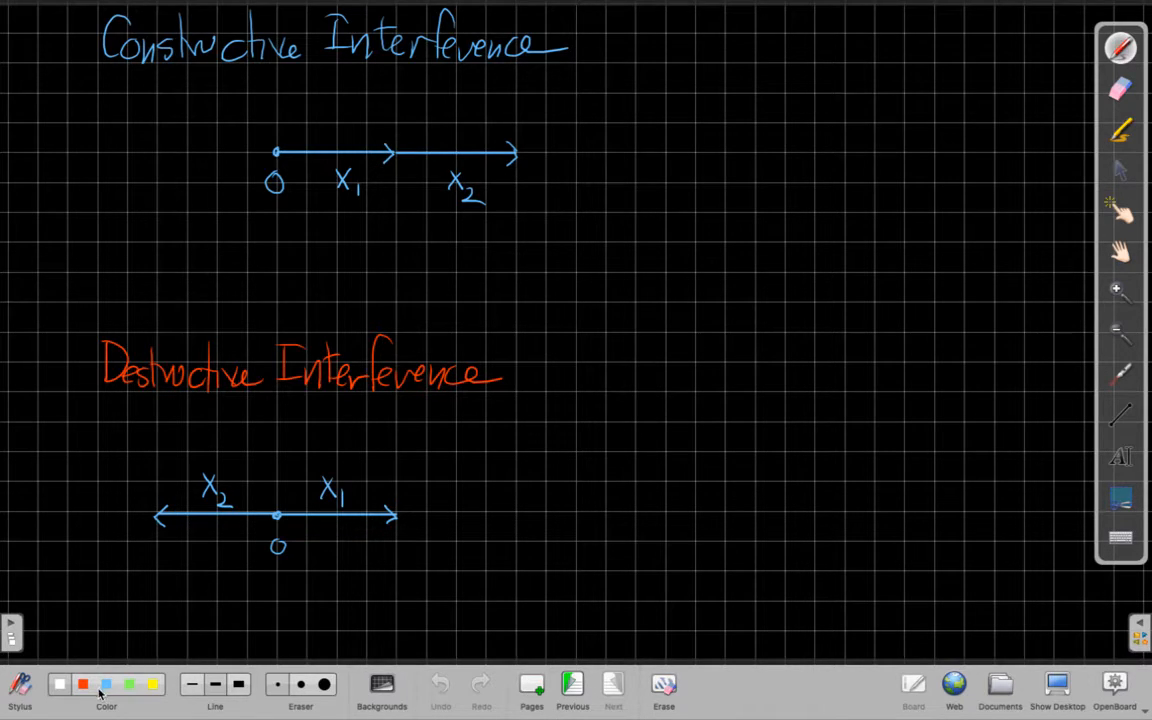
# Step: Pick a pen colour from the palette on the constructive/destructive interference page
pyautogui.click(59, 684)
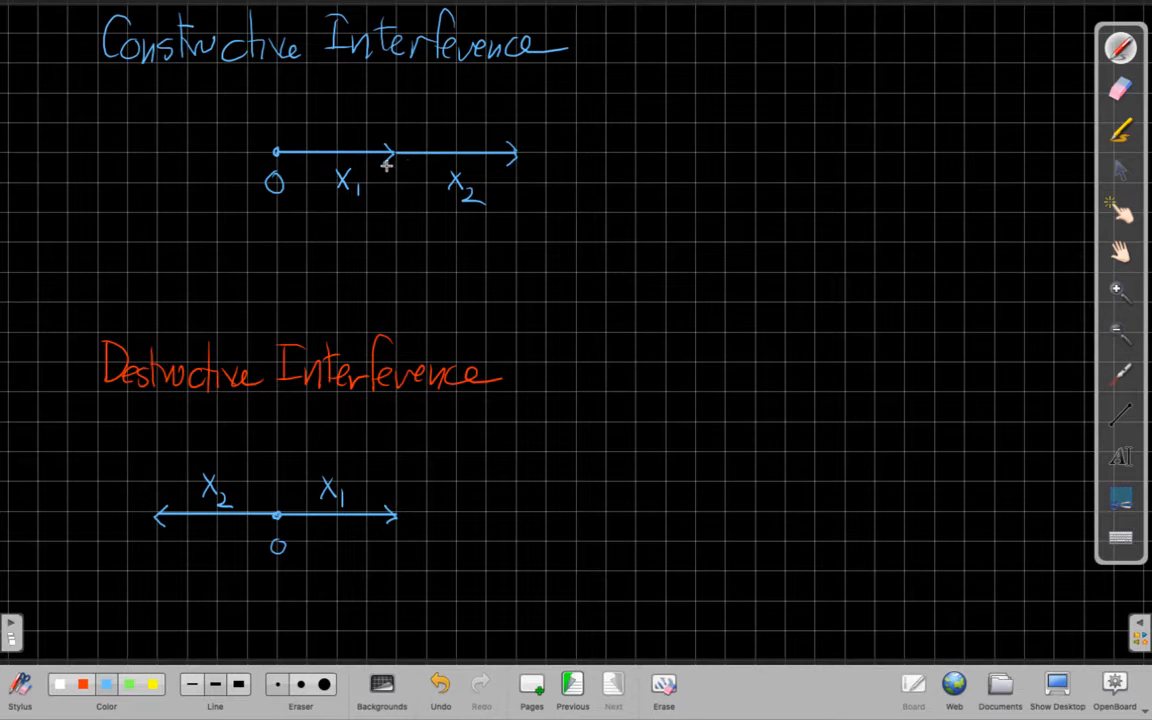
pyautogui.moveTo(321, 172)
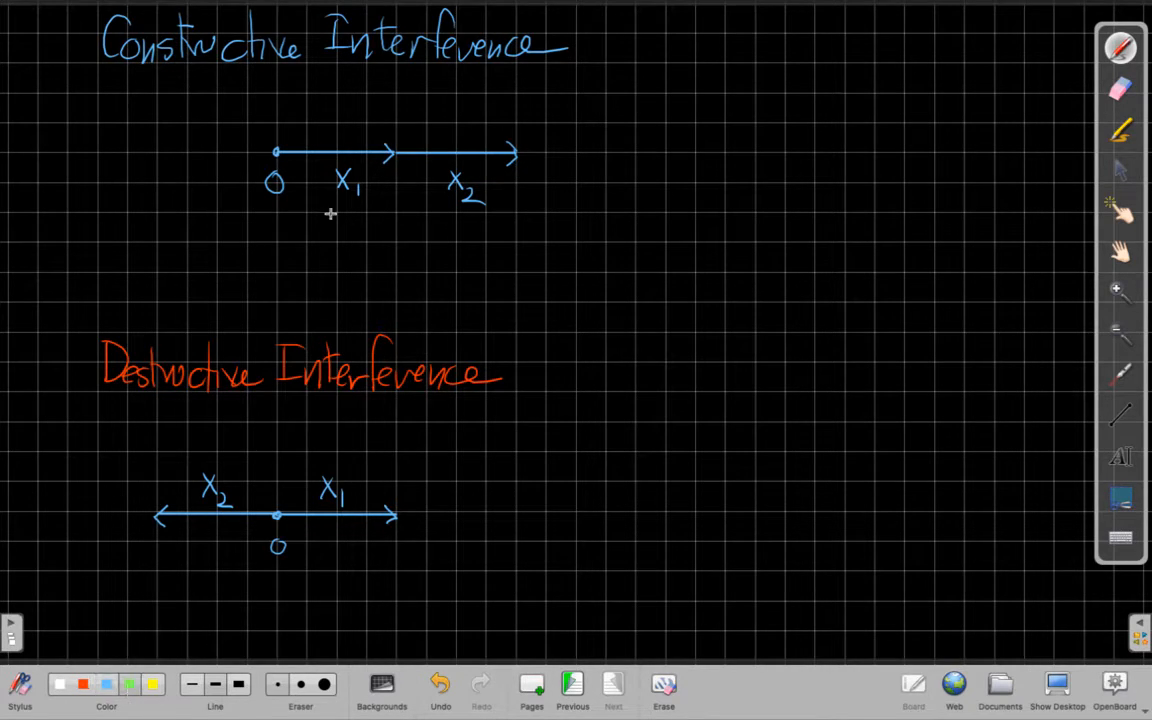
# Step: Replace a wobbly stroke with a straight green line spanning both constructive arrows
pyautogui.moveTo(280, 150); pyautogui.dragTo(390, 140)
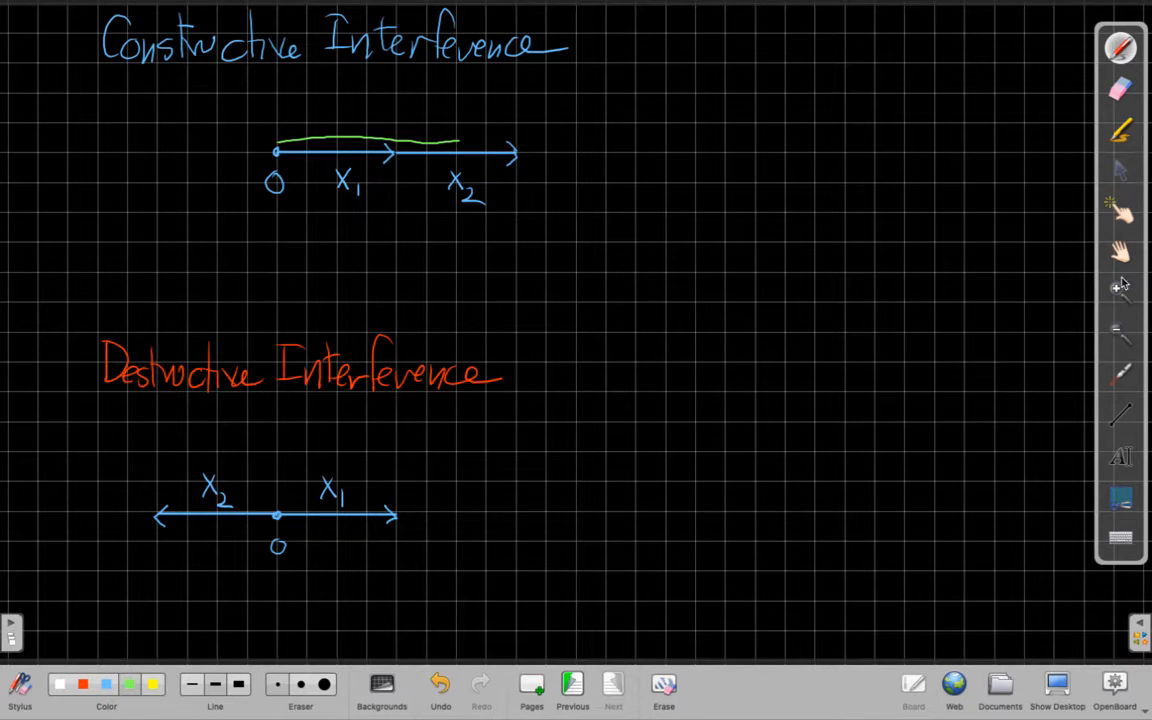
pyautogui.click(440, 684)
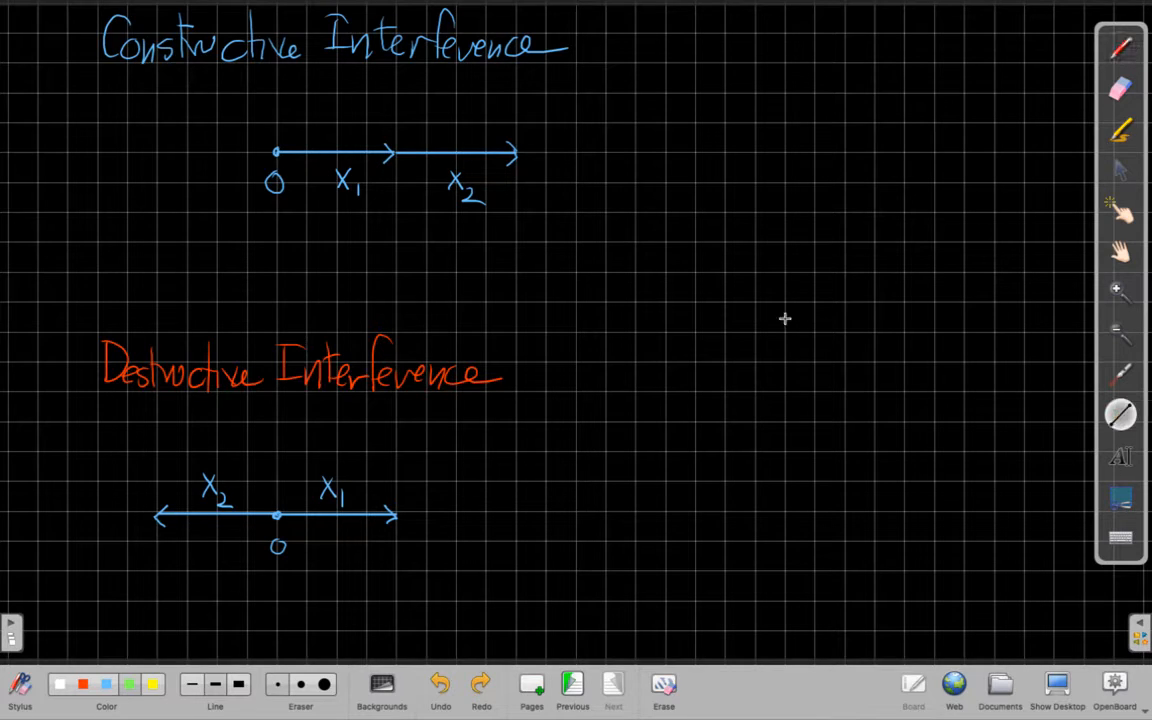
pyautogui.moveTo(278, 141); pyautogui.dragTo(467, 141)
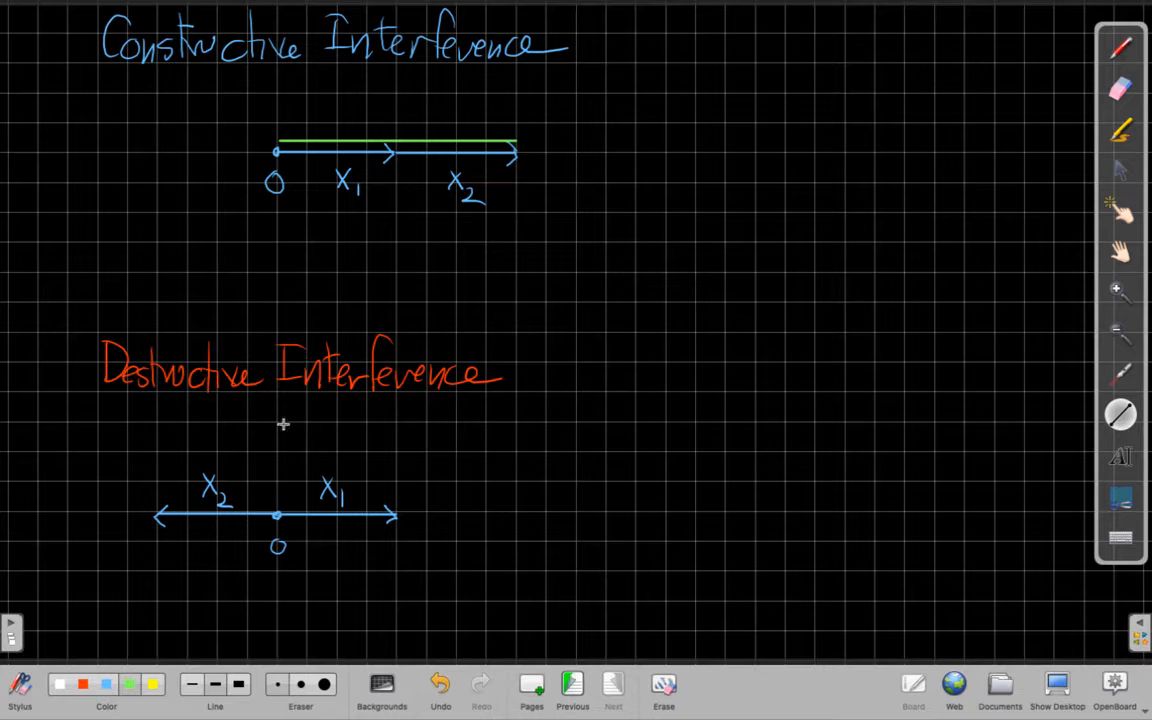
pyautogui.click(1120, 48)
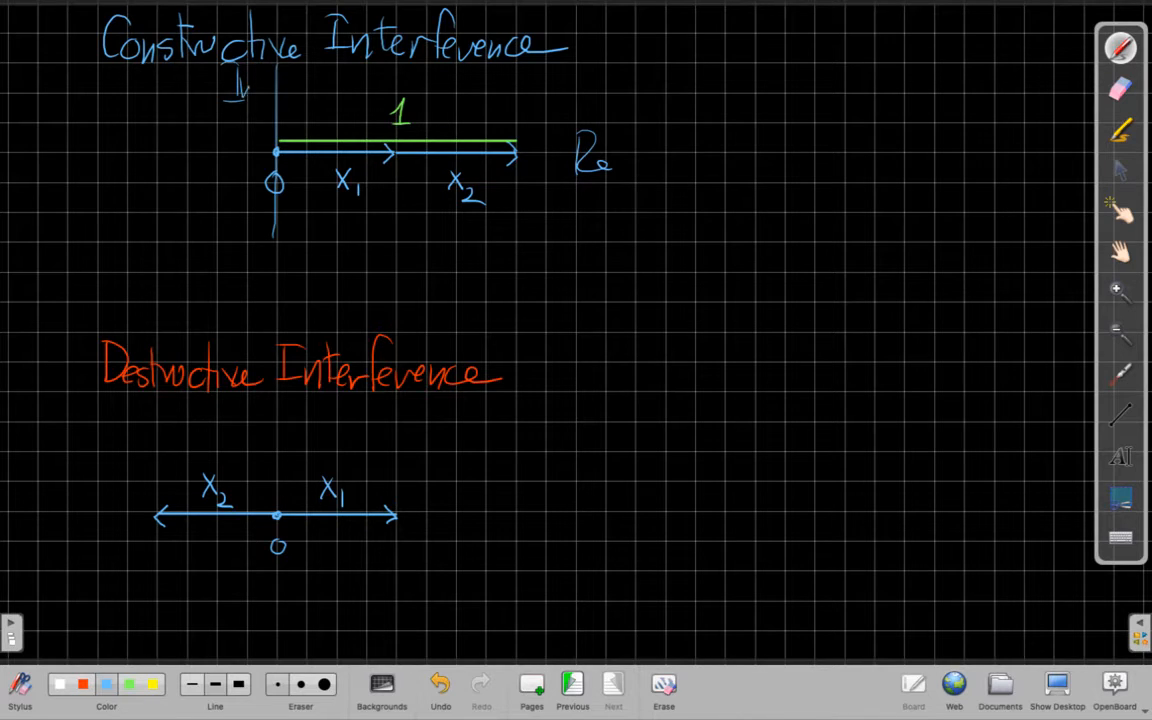
# Step: Finish the constructive Im label and draw the destructive plot's vertical Im axis
pyautogui.moveTo(278, 415); pyautogui.dragTo(278, 585)
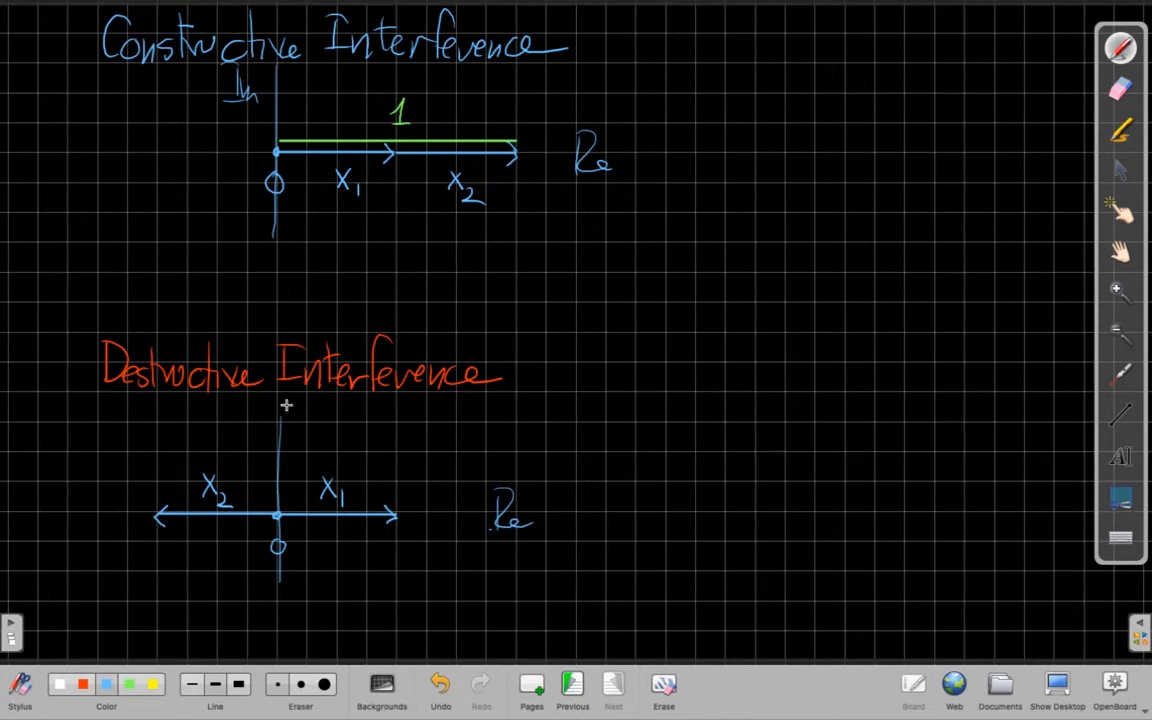
pyautogui.moveTo(285, 430); pyautogui.dragTo(320, 400)
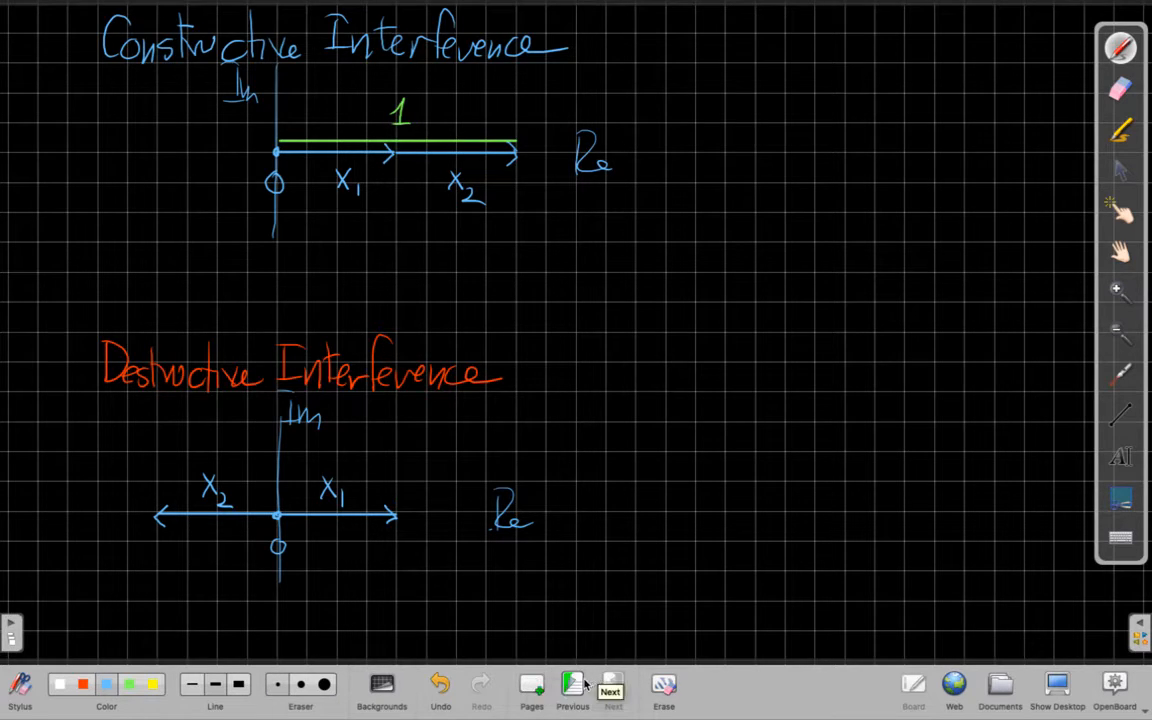
pyautogui.click(612, 688)
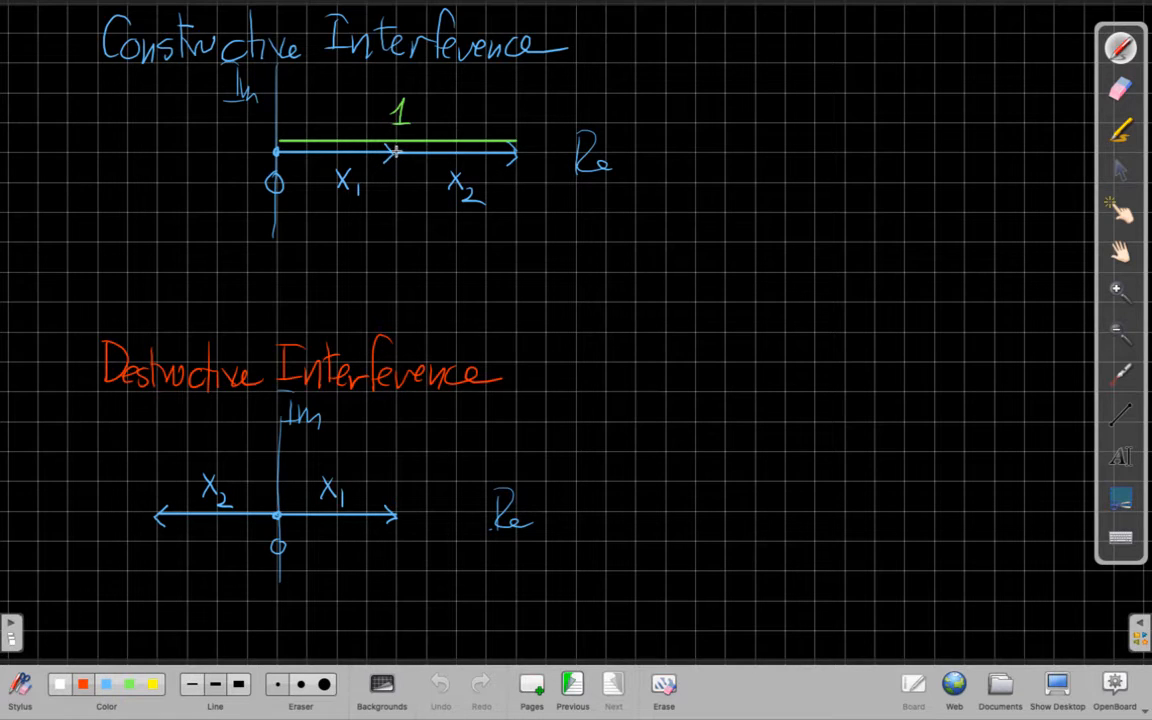
# Step: Draw an upward-tilted red x2 phasor and a yellow resultant from origin to its tip
pyautogui.moveTo(395, 152); pyautogui.dragTo(485, 120)
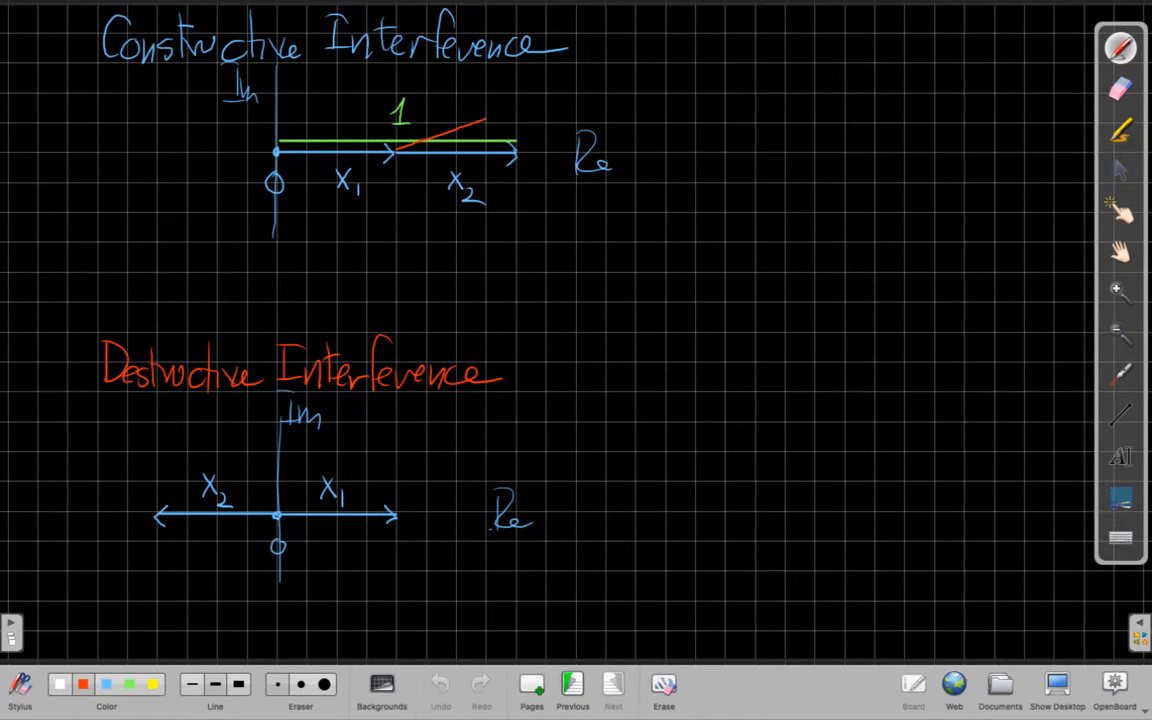
pyautogui.moveTo(420, 155); pyautogui.dragTo(520, 108)
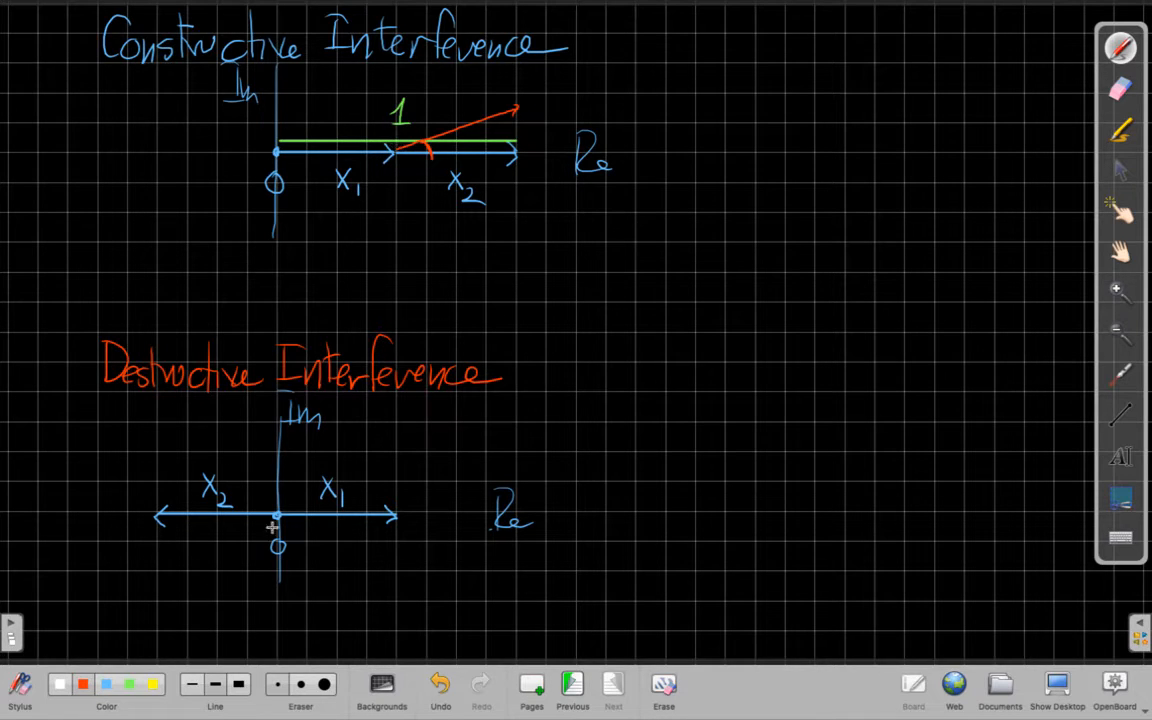
pyautogui.moveTo(991, 541)
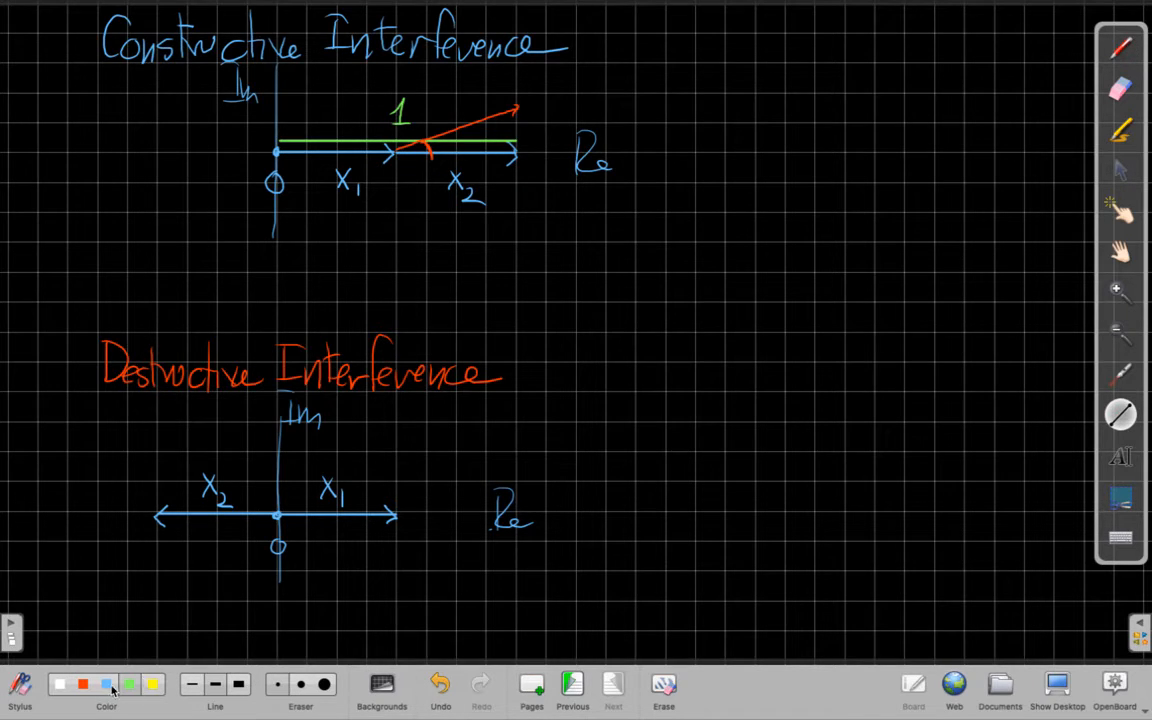
pyautogui.click(153, 684)
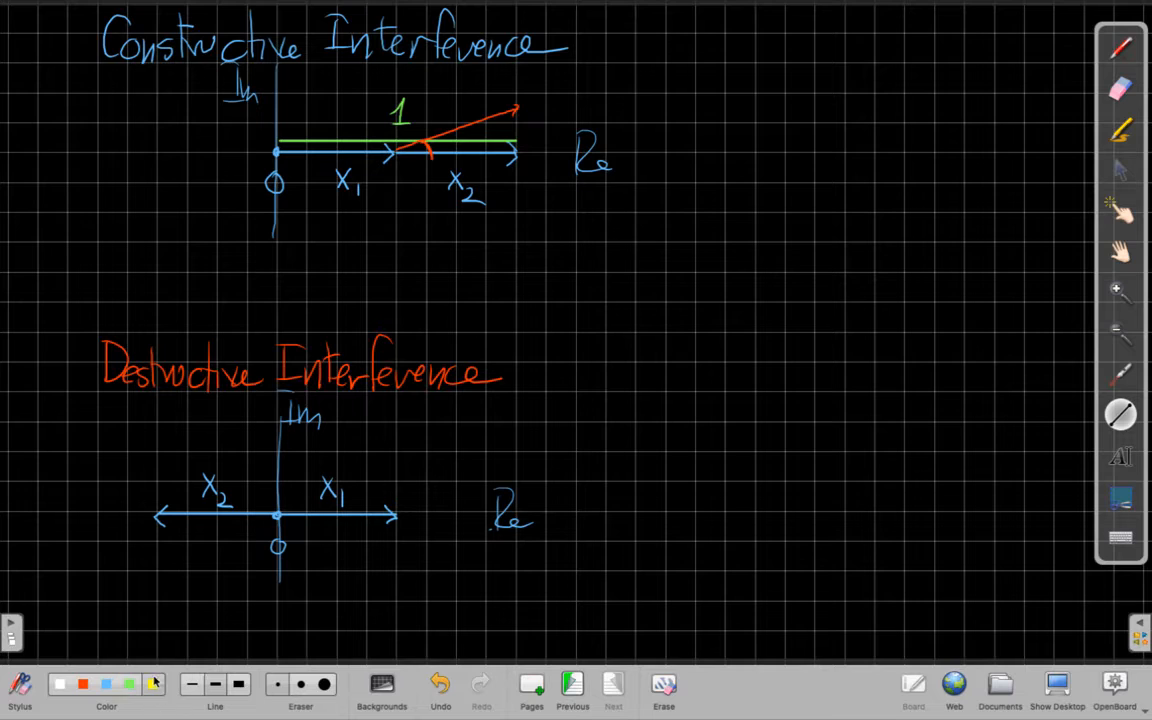
pyautogui.moveTo(278, 150); pyautogui.dragTo(465, 105)
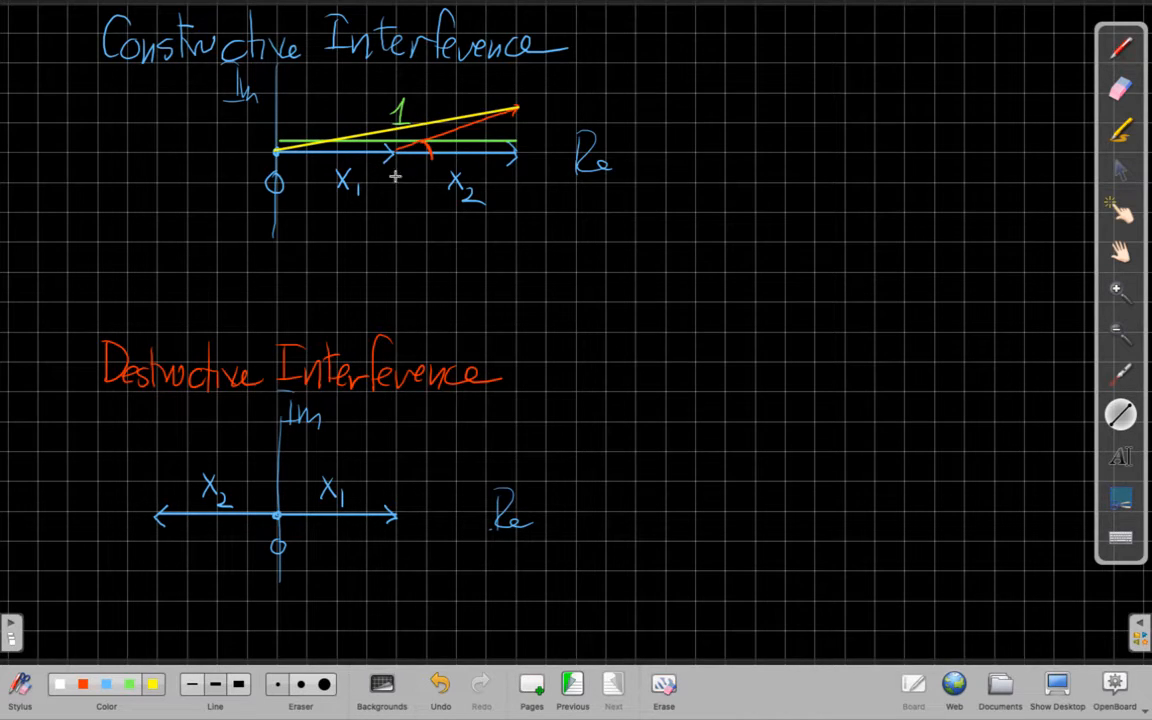
pyautogui.moveTo(508, 107)
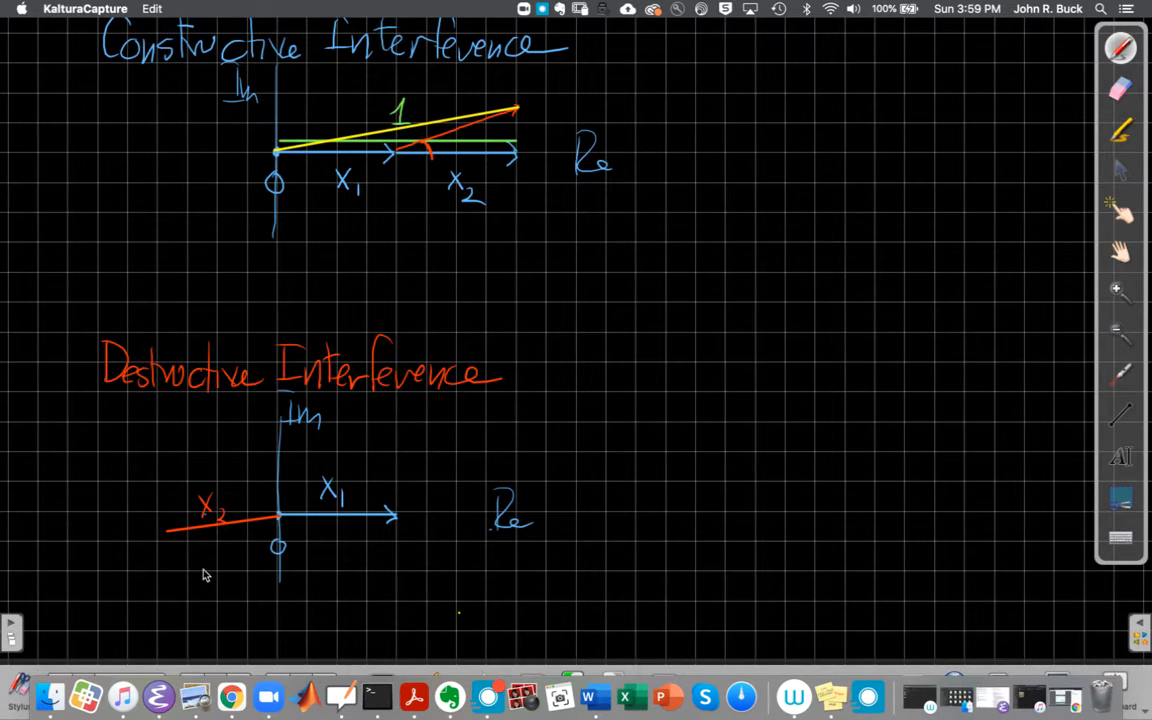
pyautogui.moveTo(218, 591)
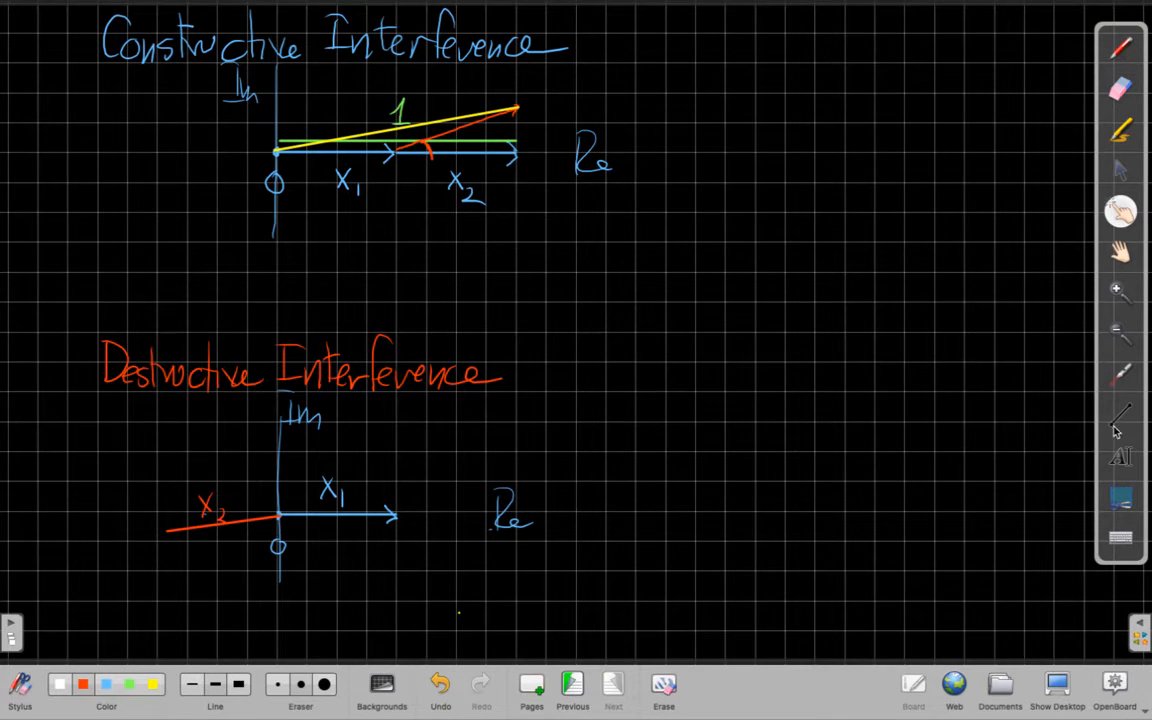
# Step: Switch to the Line tool for drawing straight phasors on the destructive plot
pyautogui.click(1120, 168)
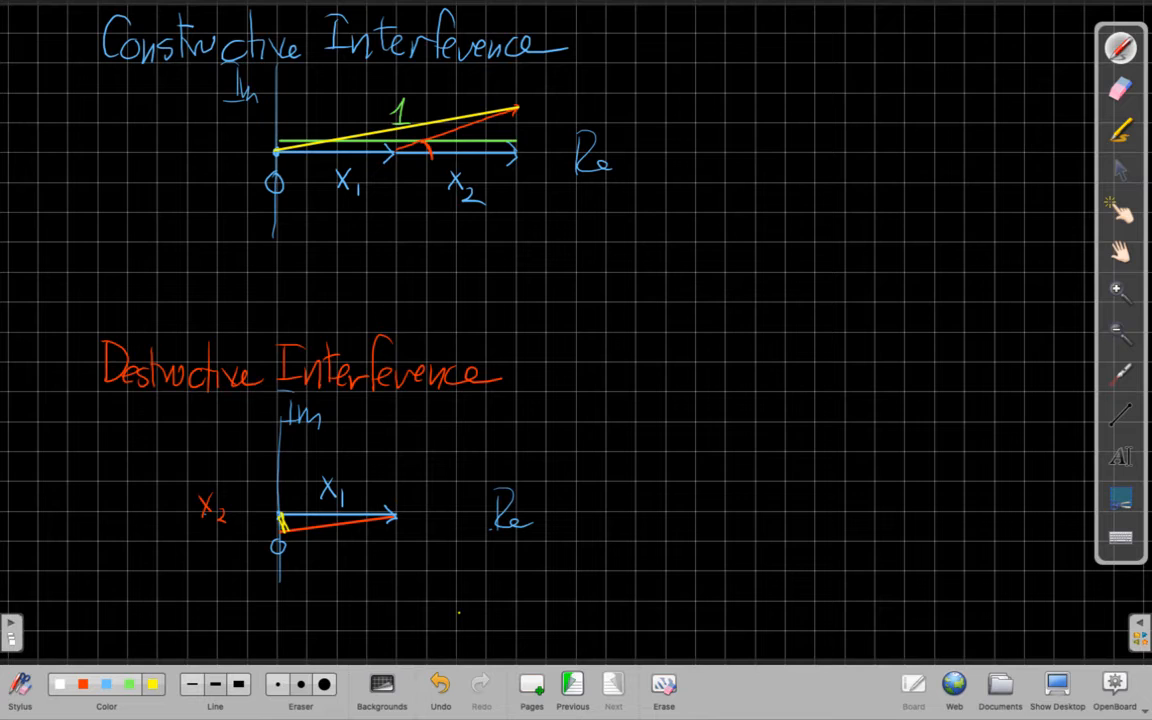
# Step: Handwrite the phase error '5.7° or 0.03π' beneath the red phasor
pyautogui.write('5.7° or 0.03π')
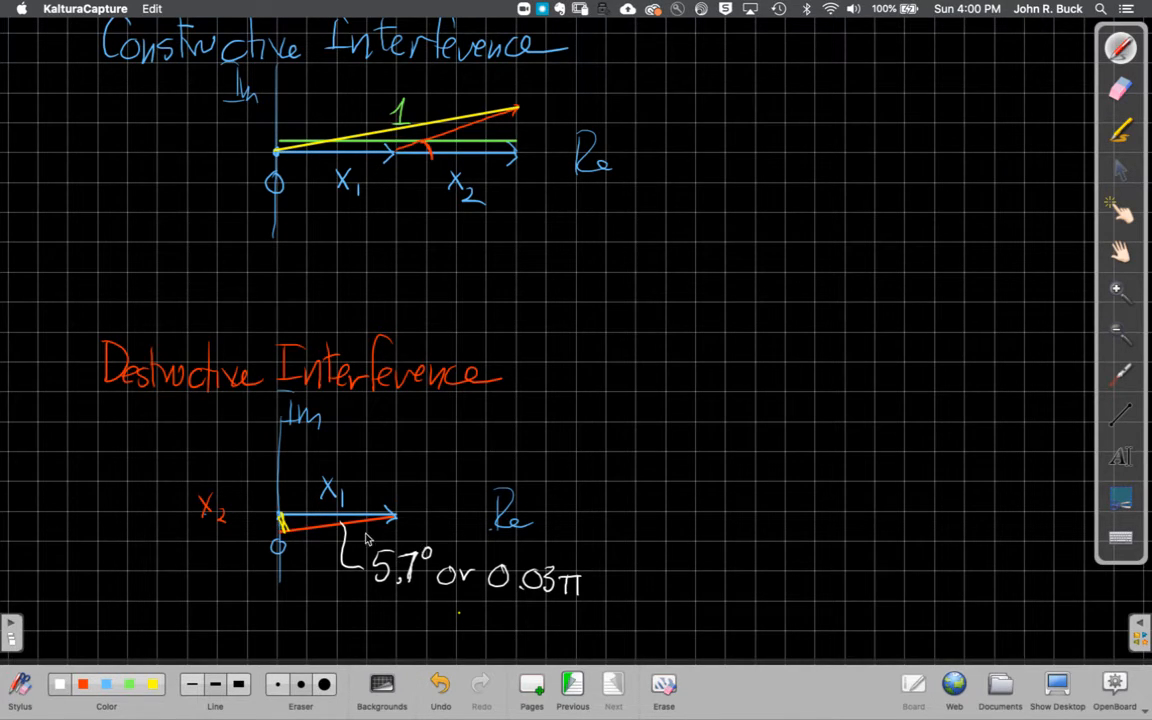
pyautogui.moveTo(378, 577)
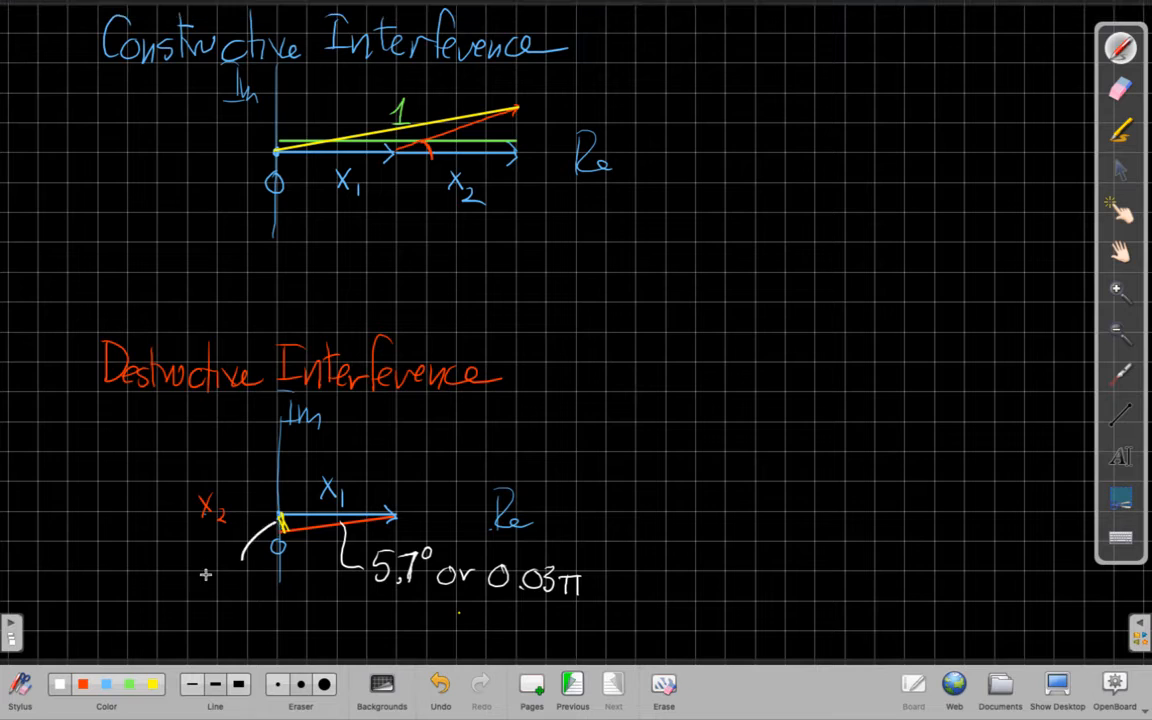
# Step: Write 0.1 at the yellow resultant and ½ beside the x1 and x2 phasors
pyautogui.write('0.1')
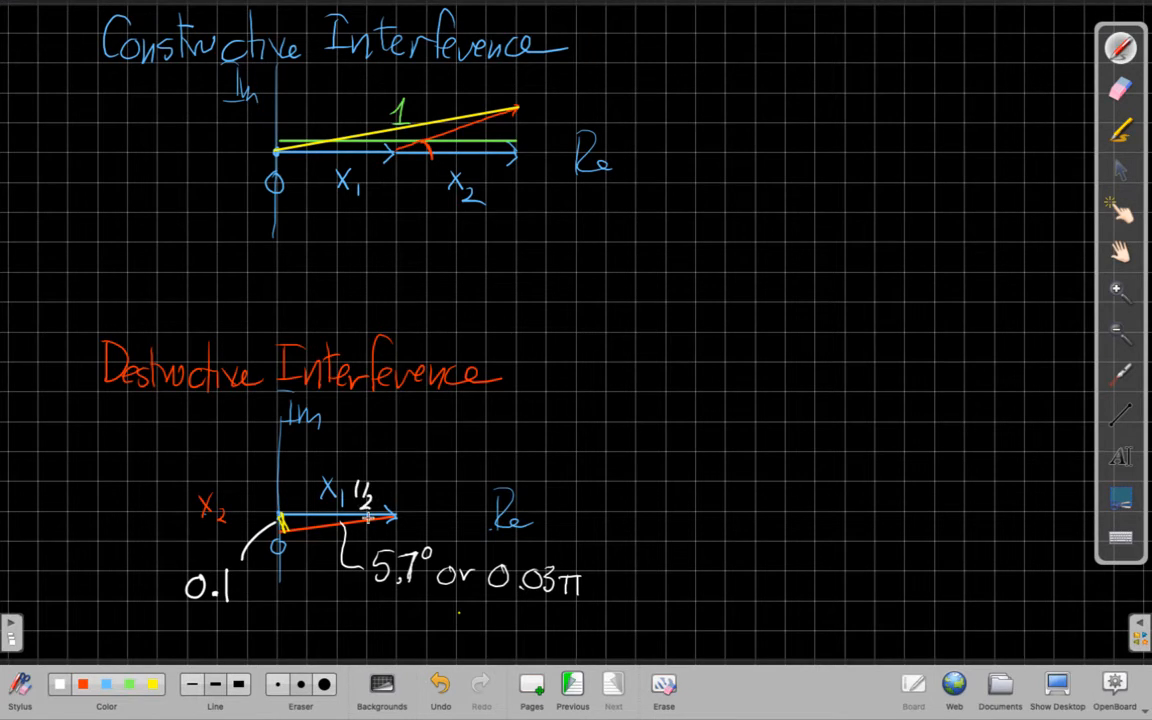
pyautogui.write('½')
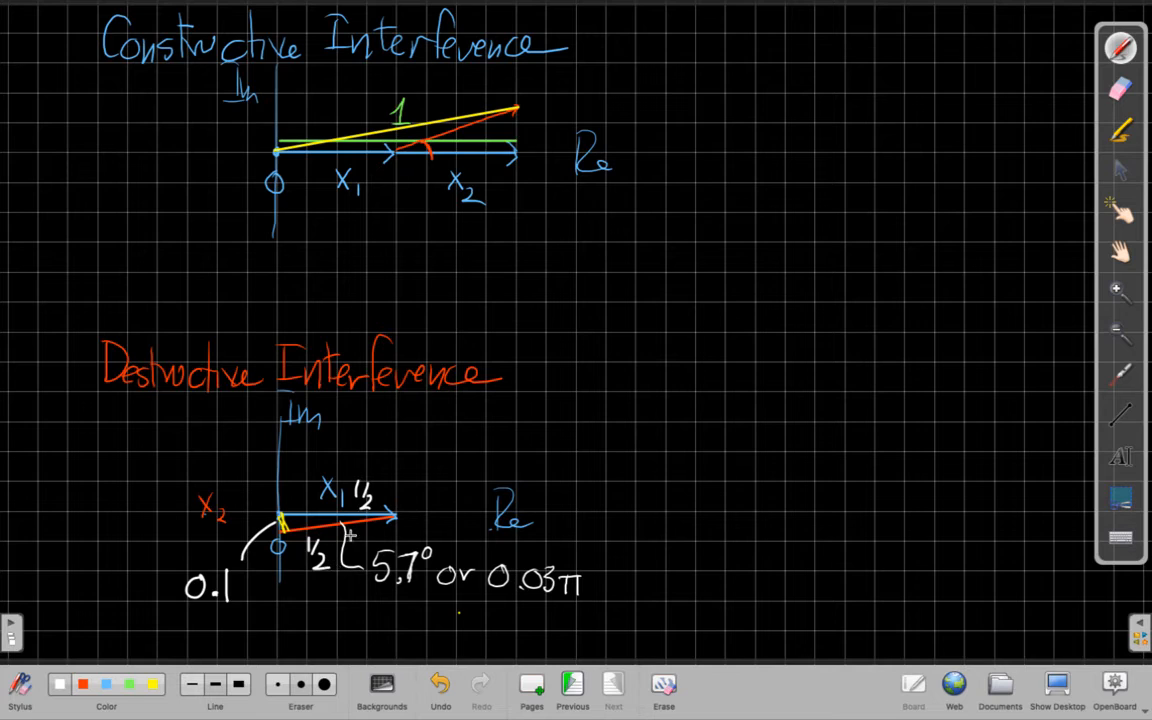
pyautogui.moveTo(403, 462)
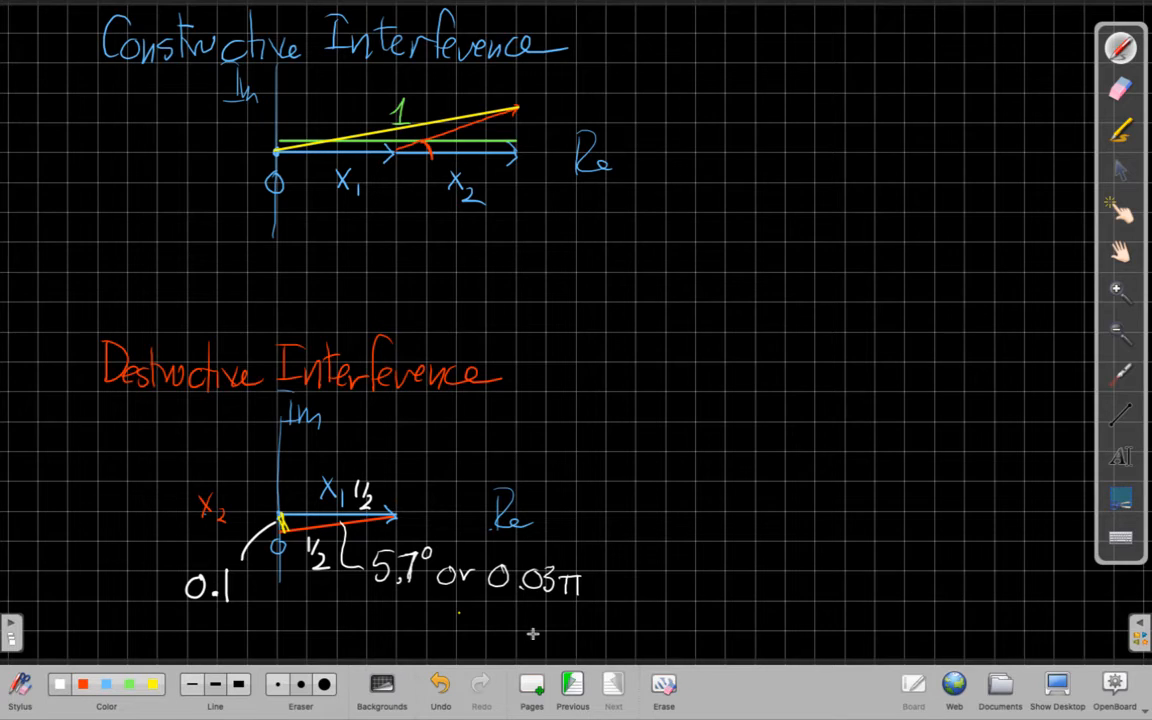
# Step: Draw an arrow from 0.1 to the handwritten conversion '20log10 0.1 = -20dB'
pyautogui.moveTo(260, 620); pyautogui.dragTo(645, 560)
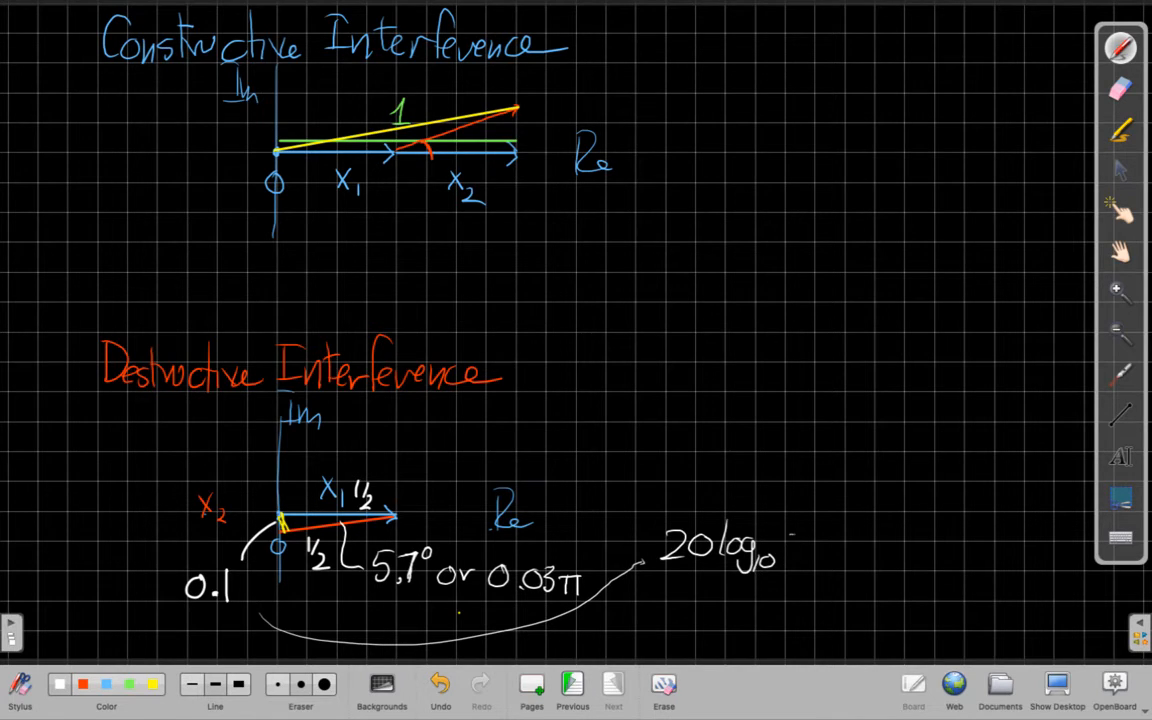
pyautogui.write('0.1 =')
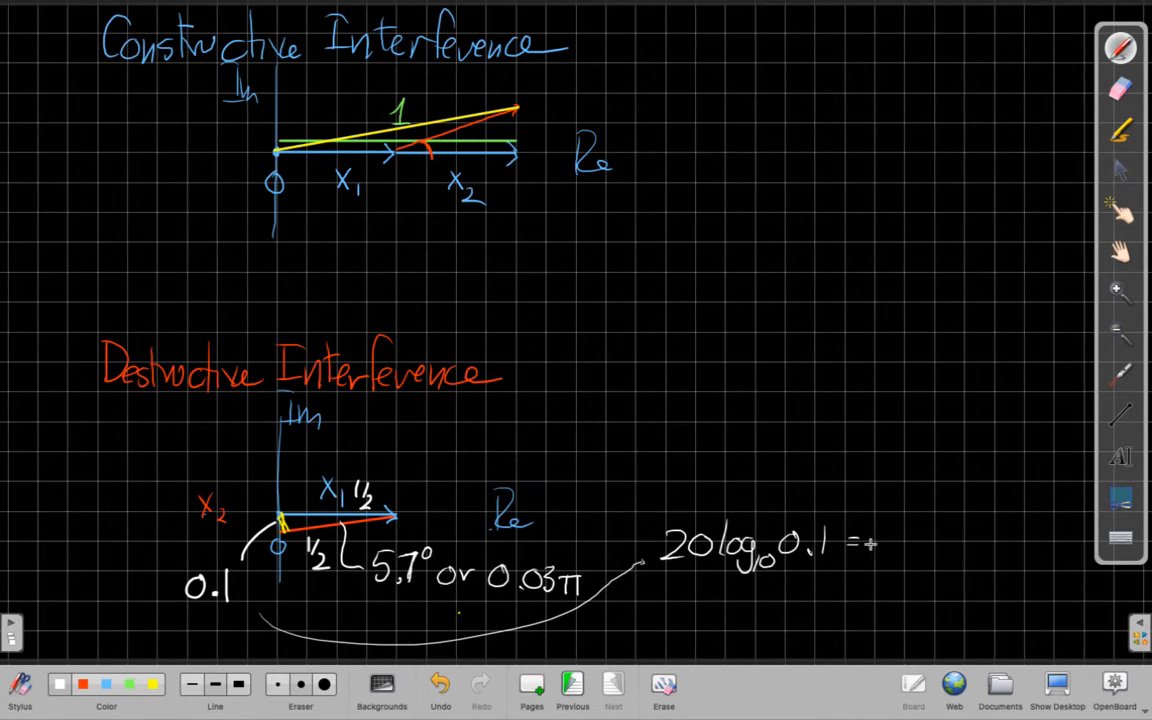
pyautogui.write('-20 d')
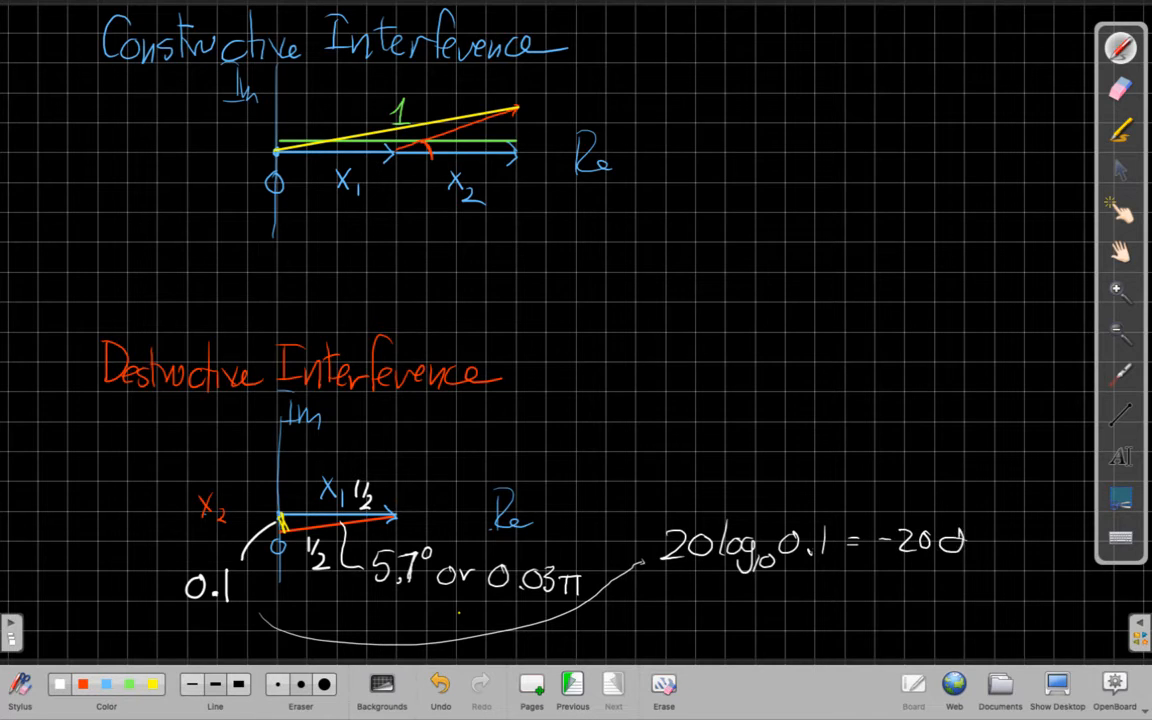
pyautogui.write('dB')
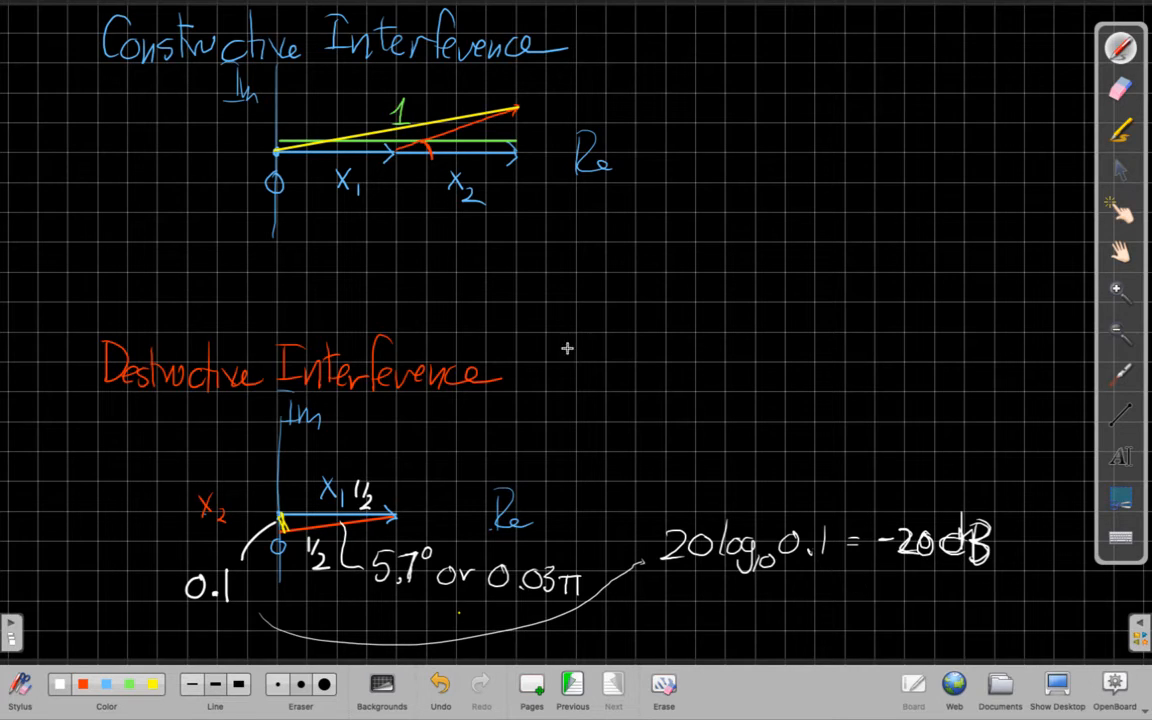
pyautogui.moveTo(673, 457)
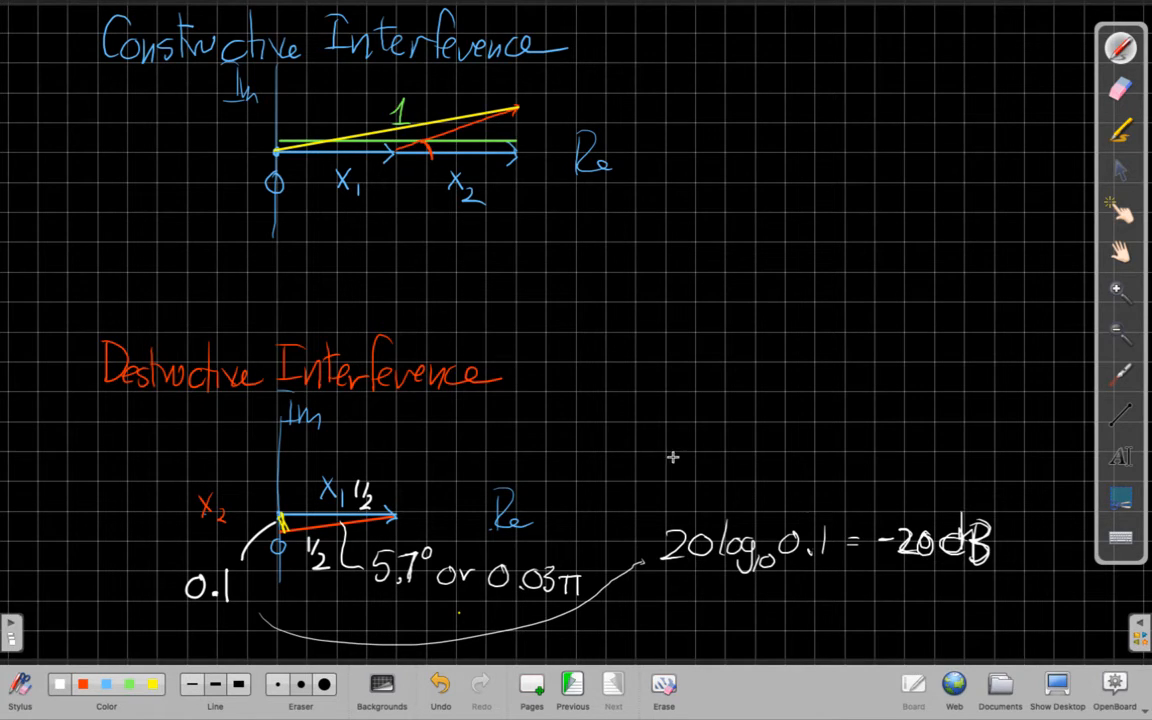
# Step: Handwrite 'Perfect Notch: B(u_H) = 0' above the decibel equation
pyautogui.write('Perlee')
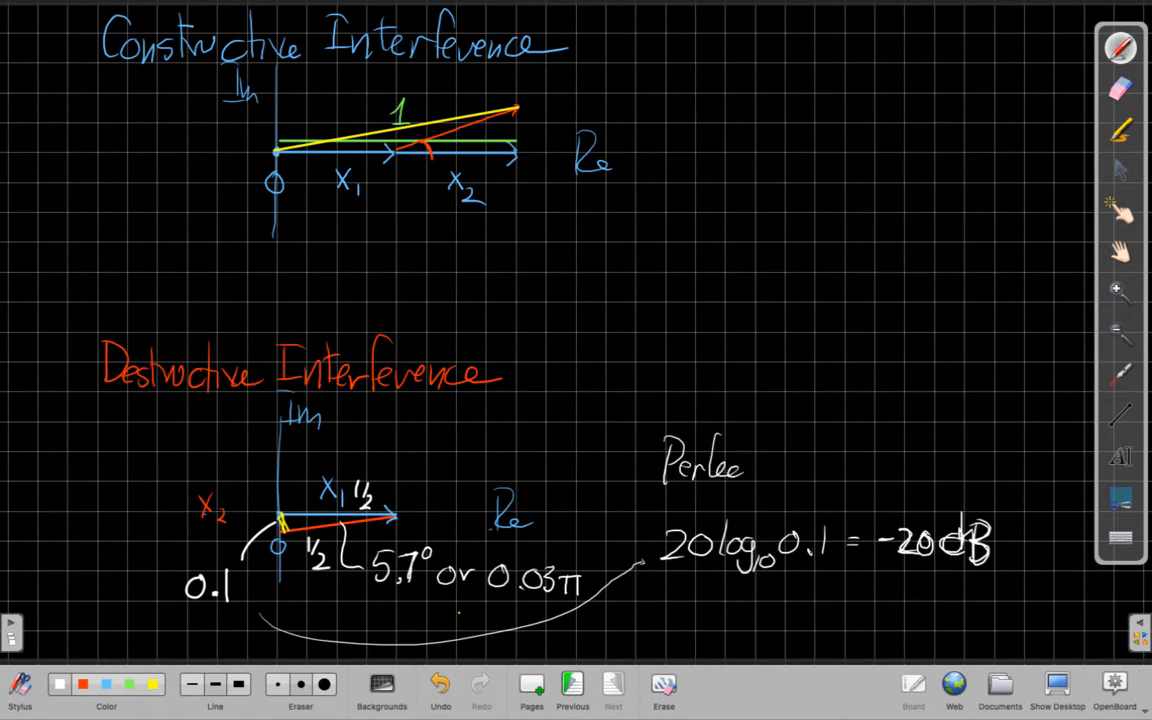
pyautogui.write('Notch: P')
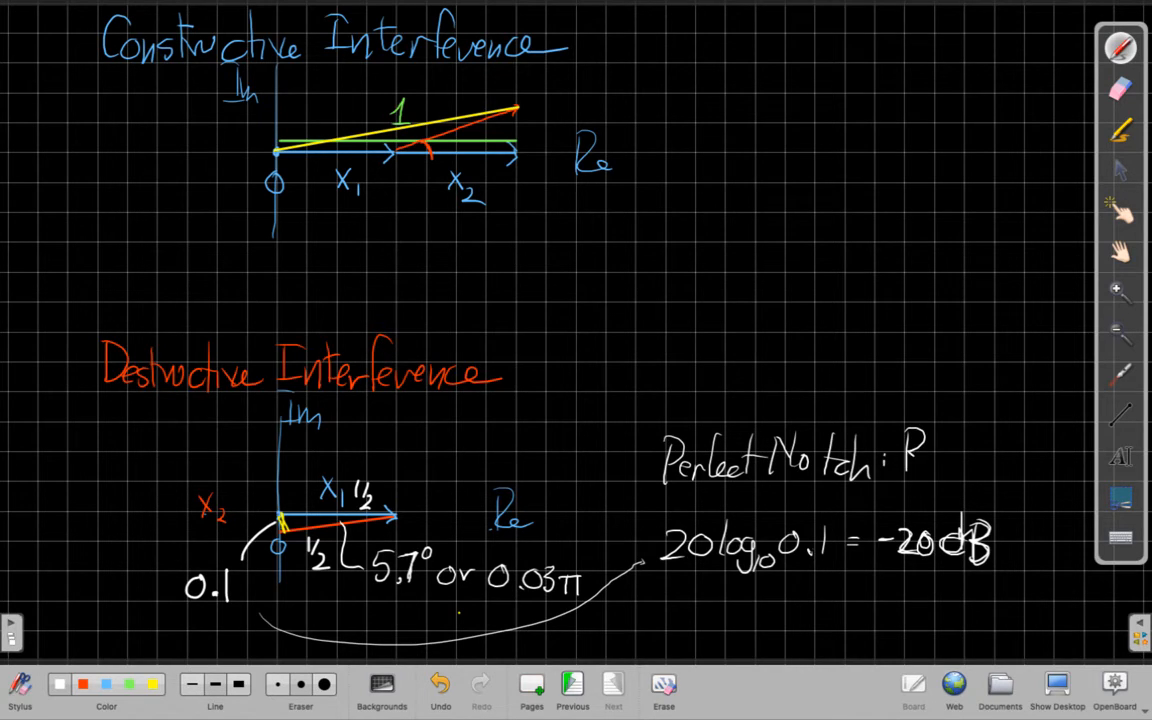
pyautogui.write('Blu')
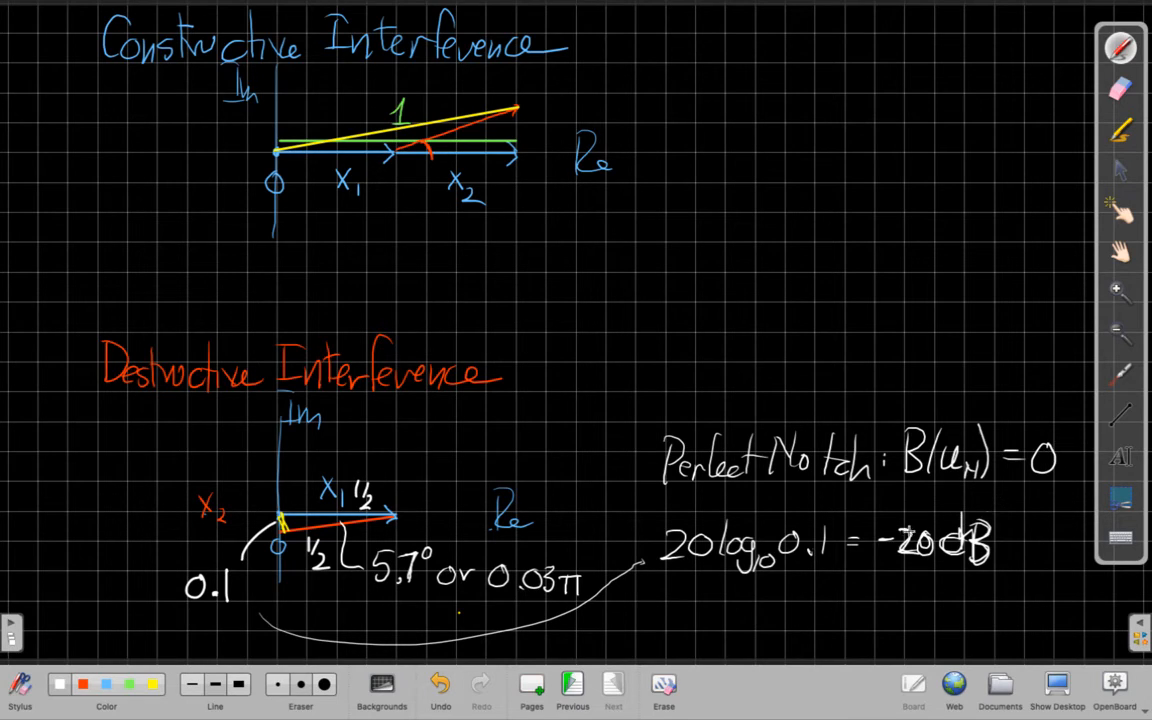
pyautogui.moveTo(1030, 496)
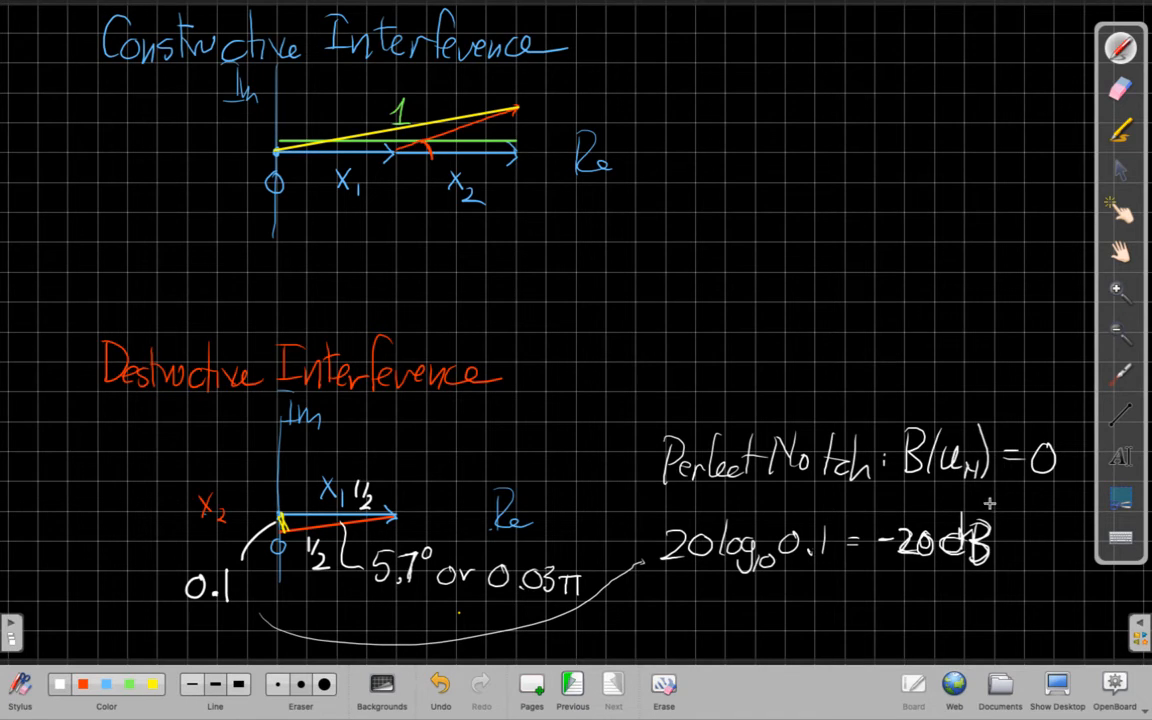
pyautogui.moveTo(342, 199)
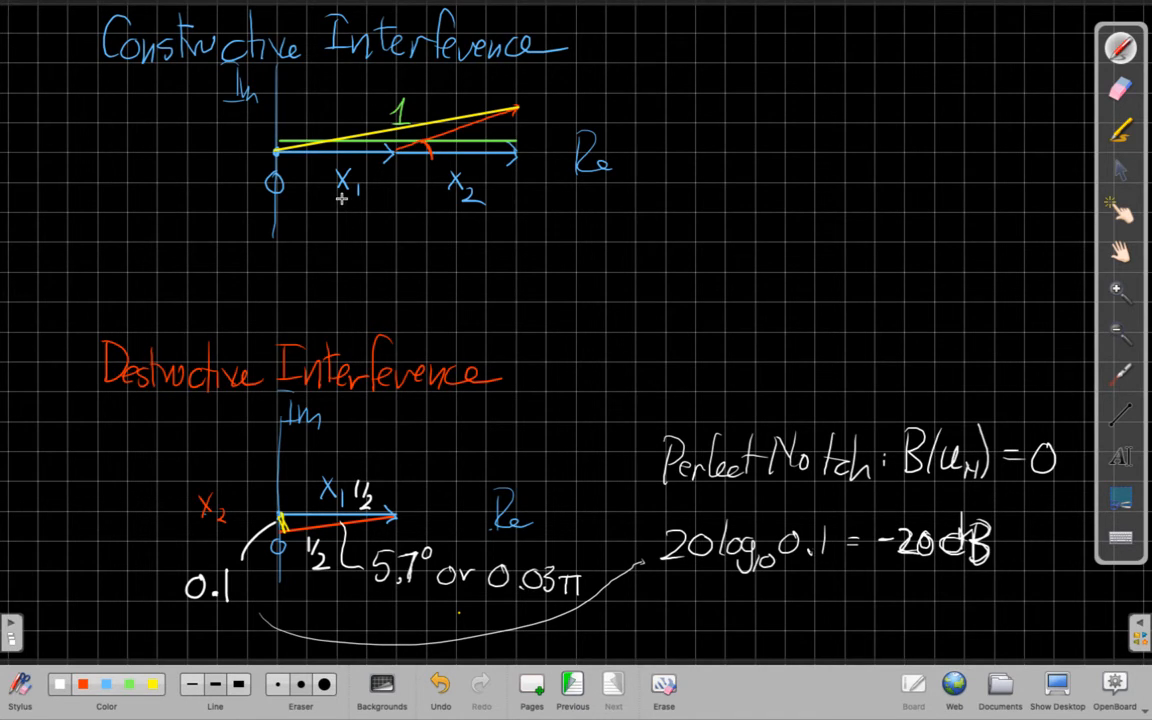
# Step: Bracket the angle under X2, label it 5.7° and 0.03π, and start the 0.9 label
pyautogui.moveTo(445, 150); pyautogui.dragTo(445, 225)
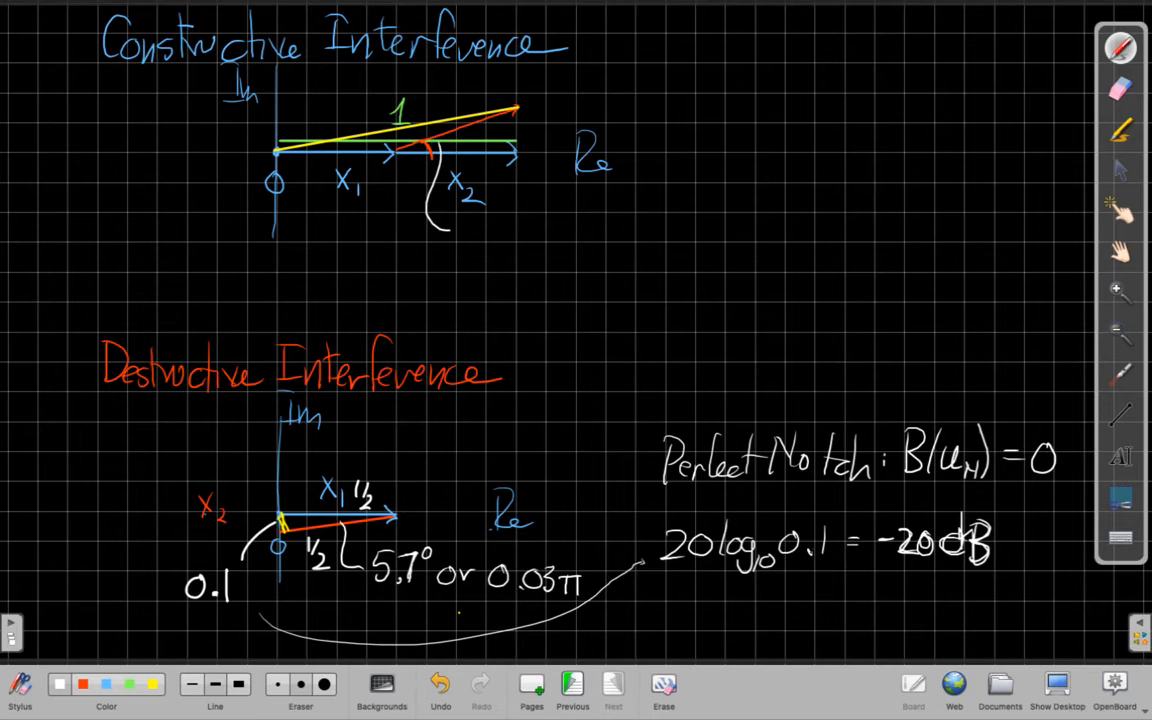
pyautogui.write('5.7°')
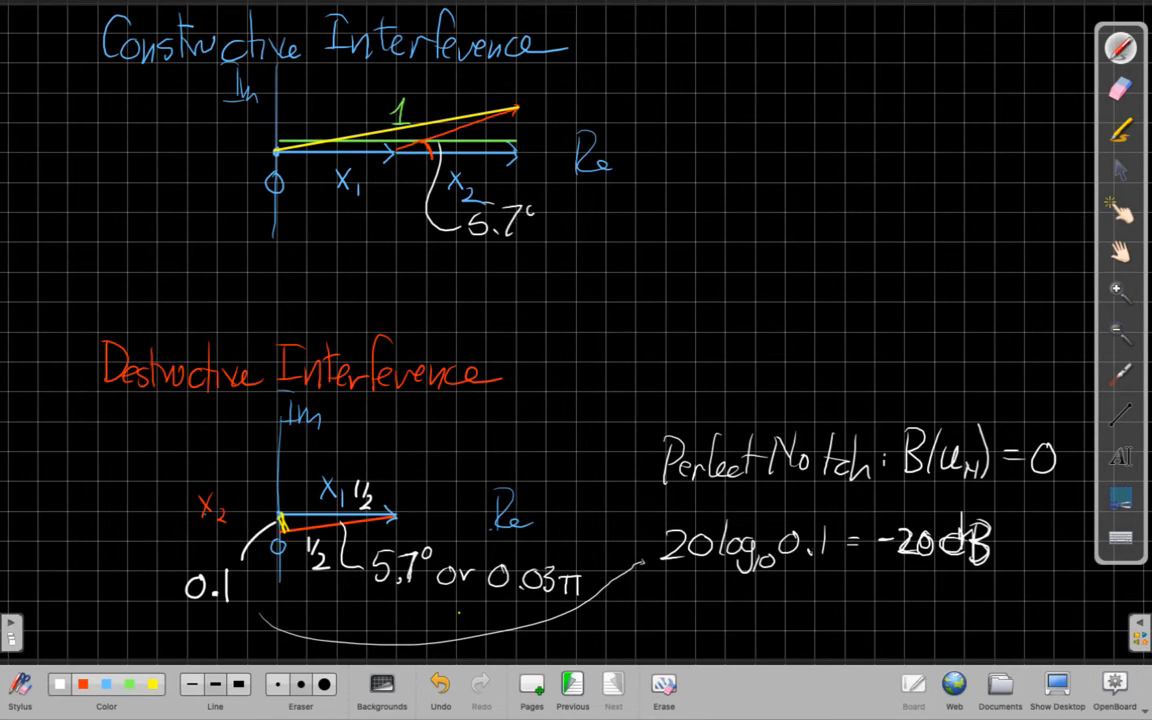
pyautogui.write('0')
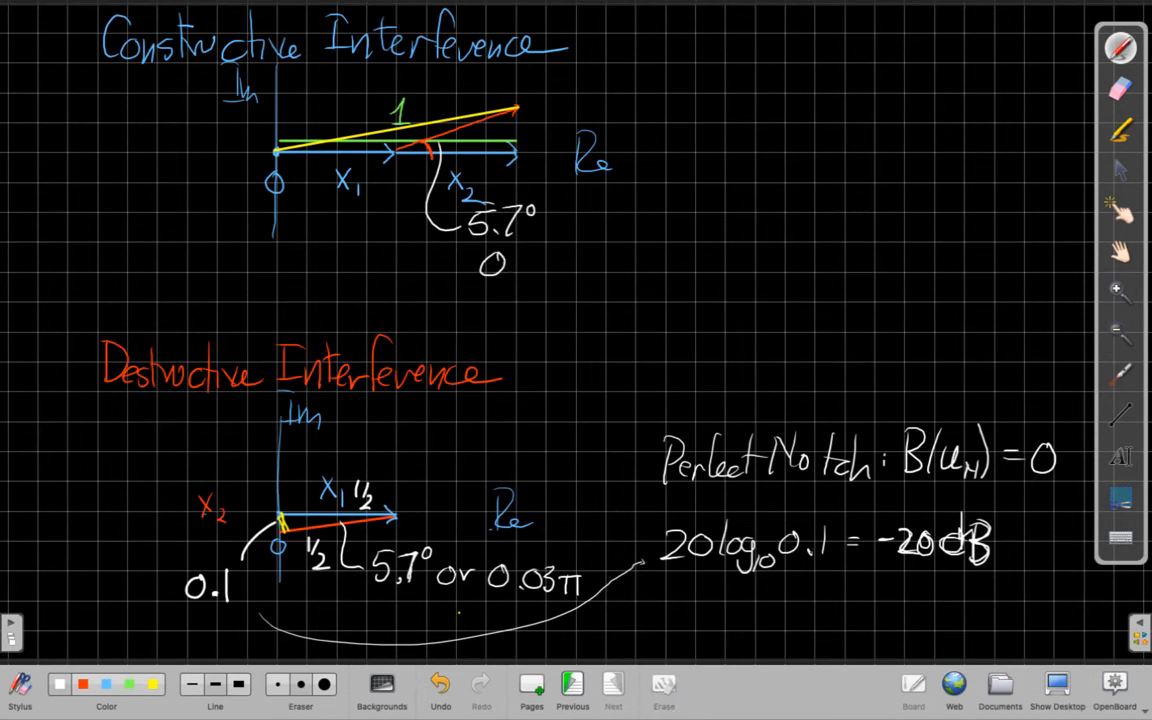
pyautogui.write('0.03π')
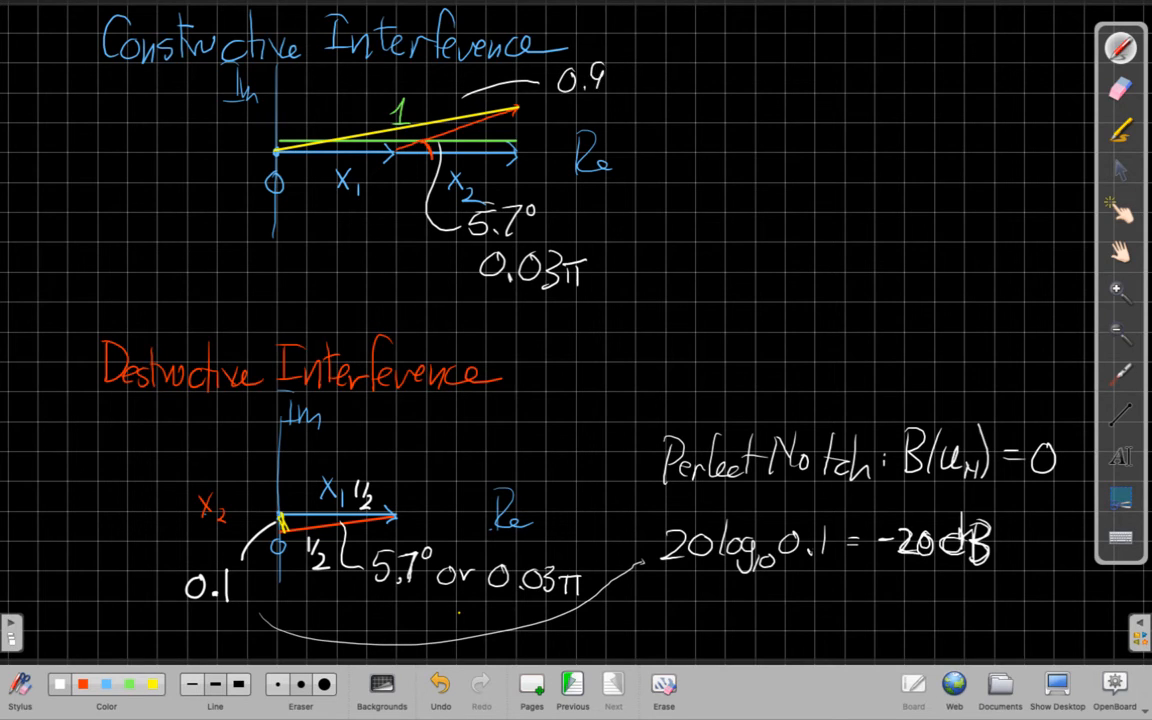
# Step: Complete the resultant label as 0.99 ⇒ -0.01 dB and write 'Ideal: B(u_T) = 1 or 0 dB' below
pyautogui.write('9 => -0.')
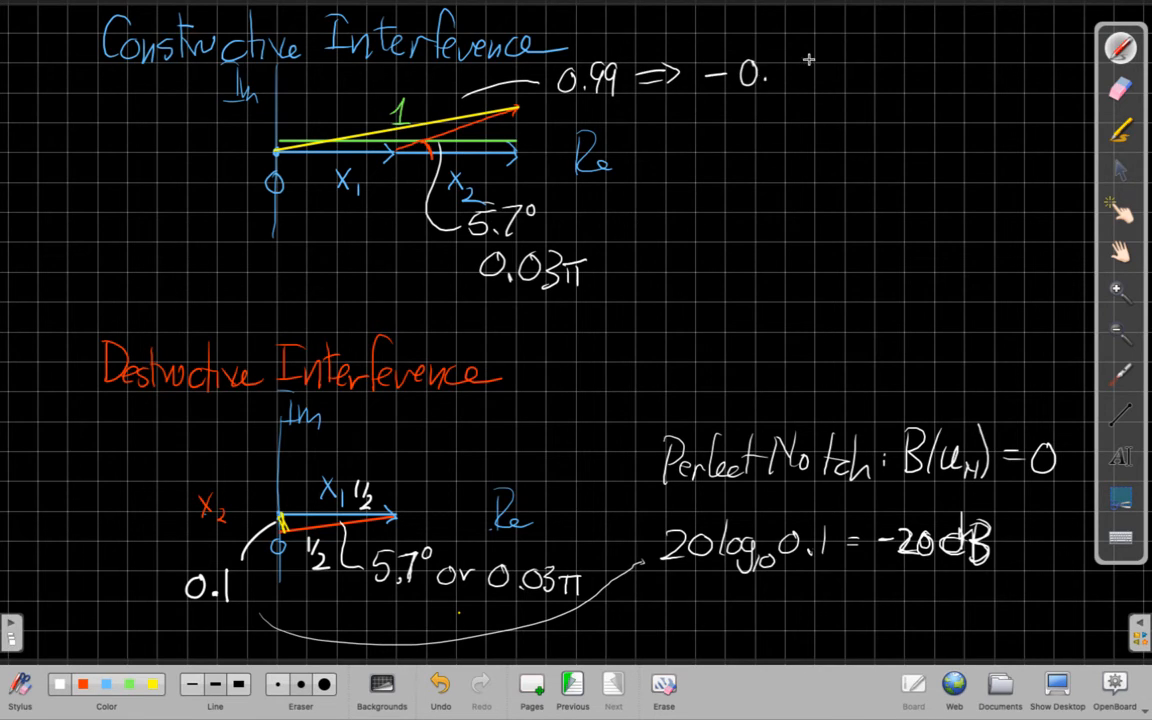
pyautogui.write('01dB')
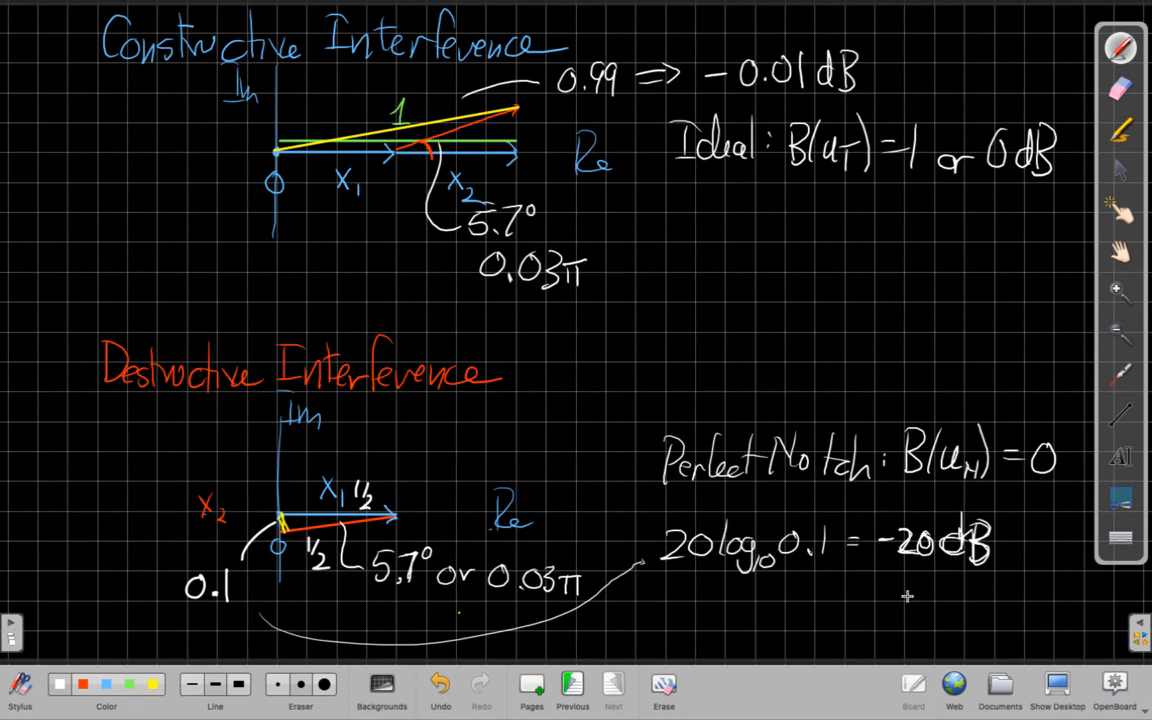
pyautogui.moveTo(888, 585)
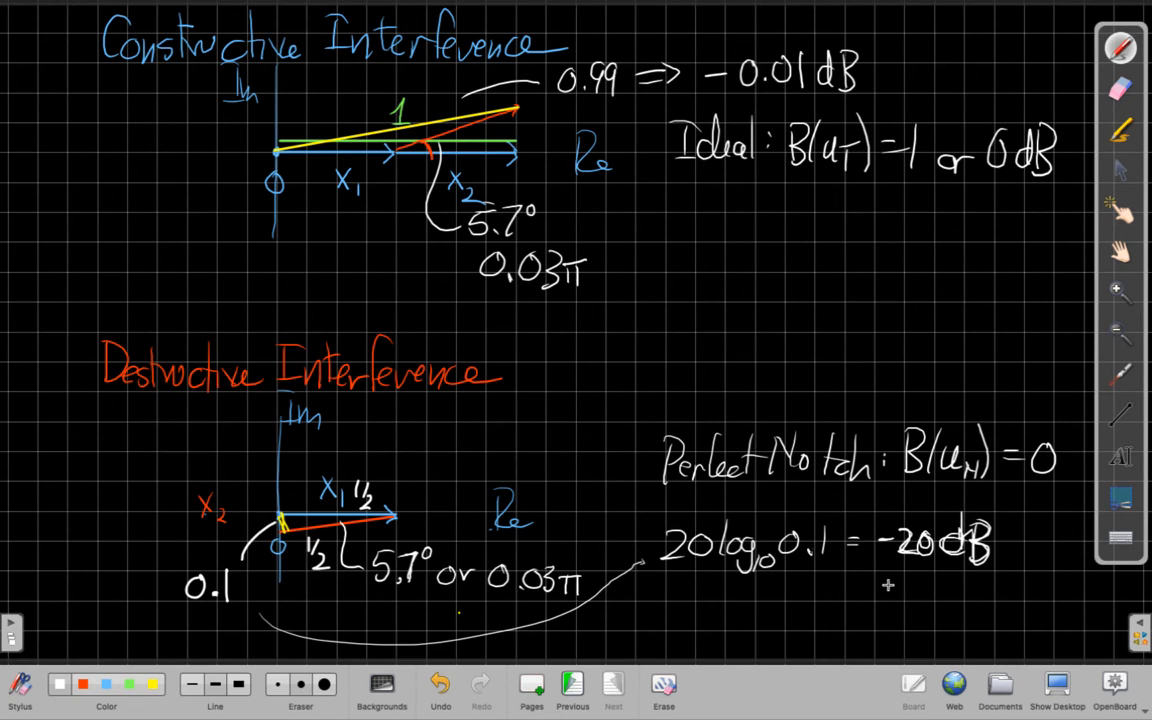